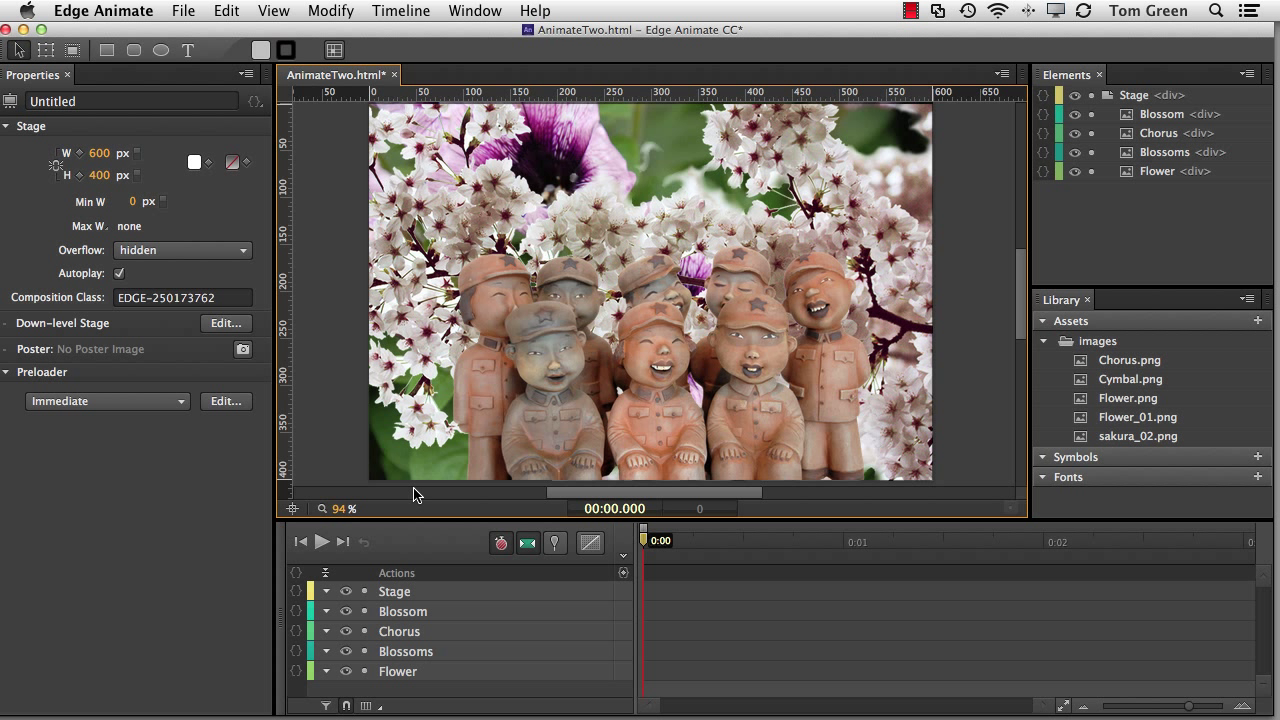
{"action": "mouse_move", "coordinate": [531, 551]}
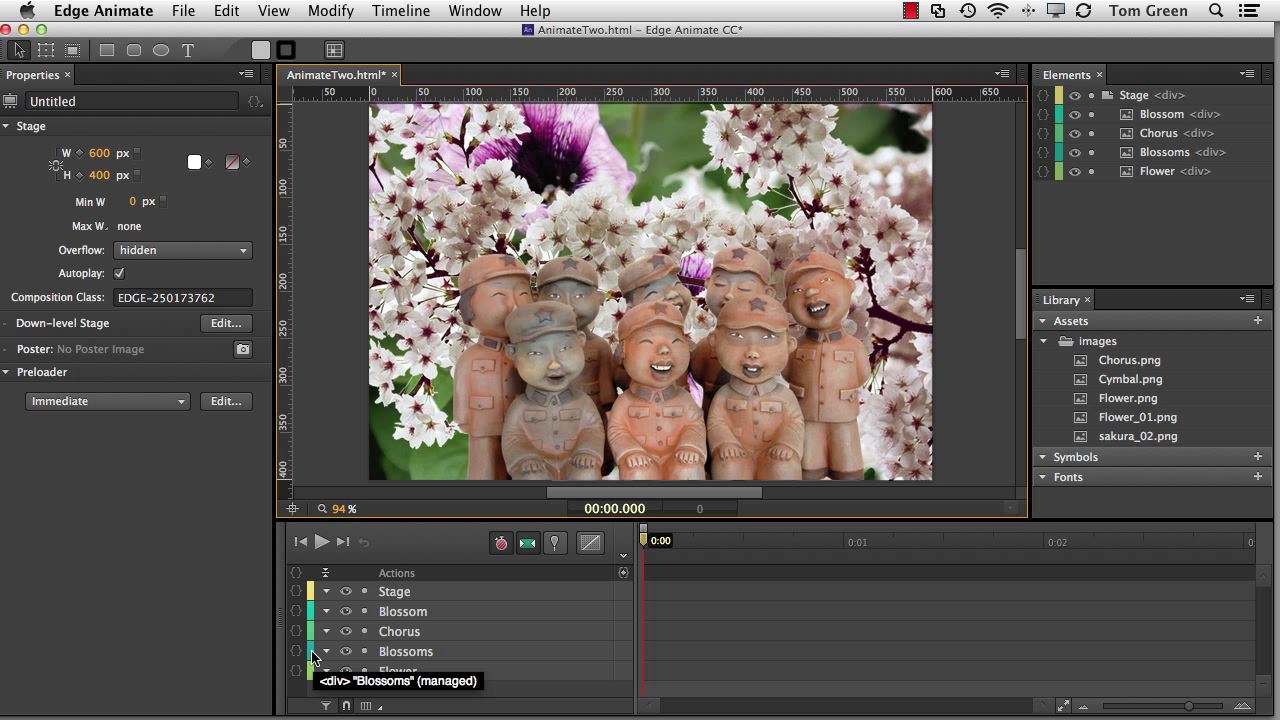
{"action": "mouse_move", "coordinate": [315, 595]}
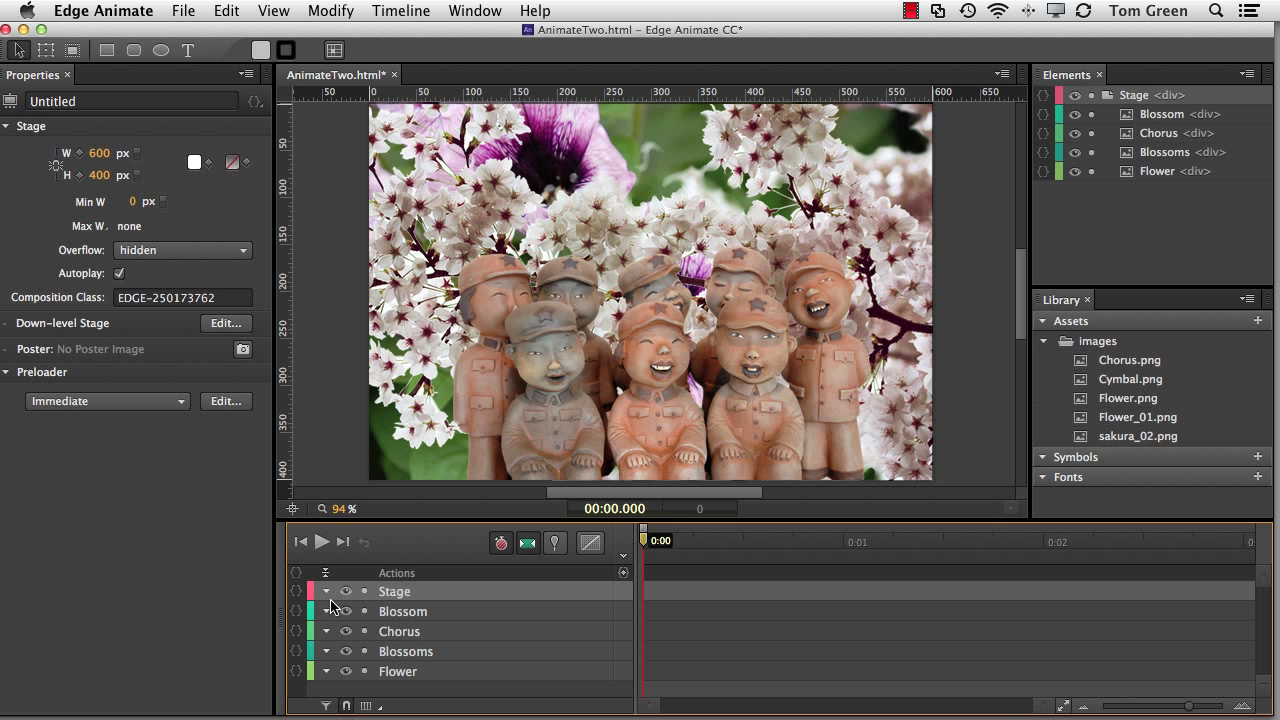
{"action": "mouse_move", "coordinate": [330, 605]}
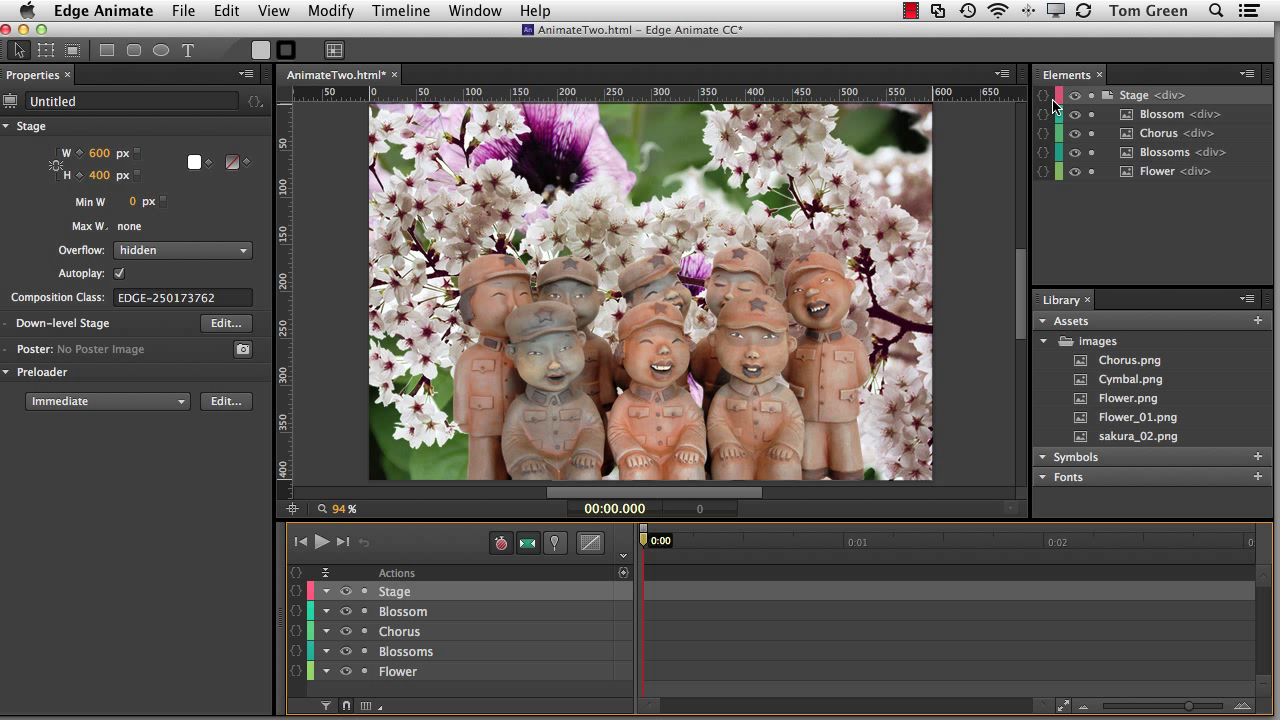
{"action": "mouse_move", "coordinate": [1019, 28]}
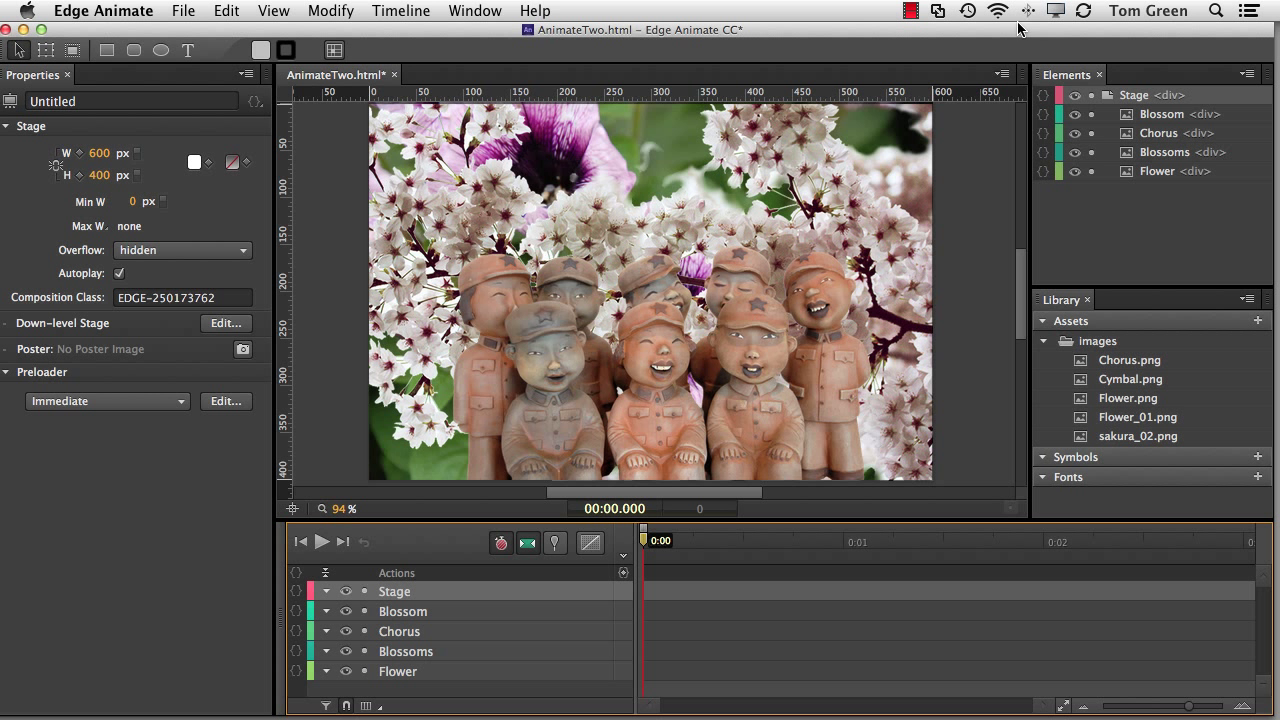
Draw a grey rectangle bar along the top of the stage and bring up its background colour
{"action": "left_click", "coordinate": [106, 50]}
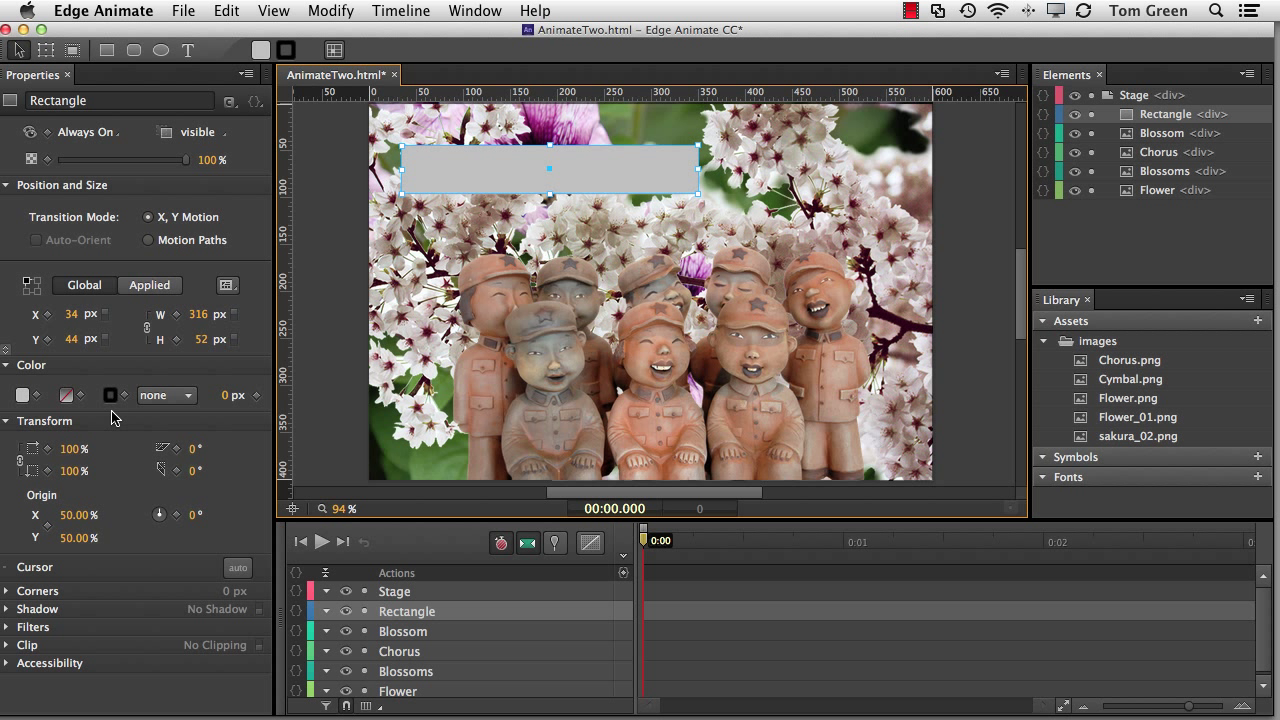
{"action": "left_click", "coordinate": [65, 395]}
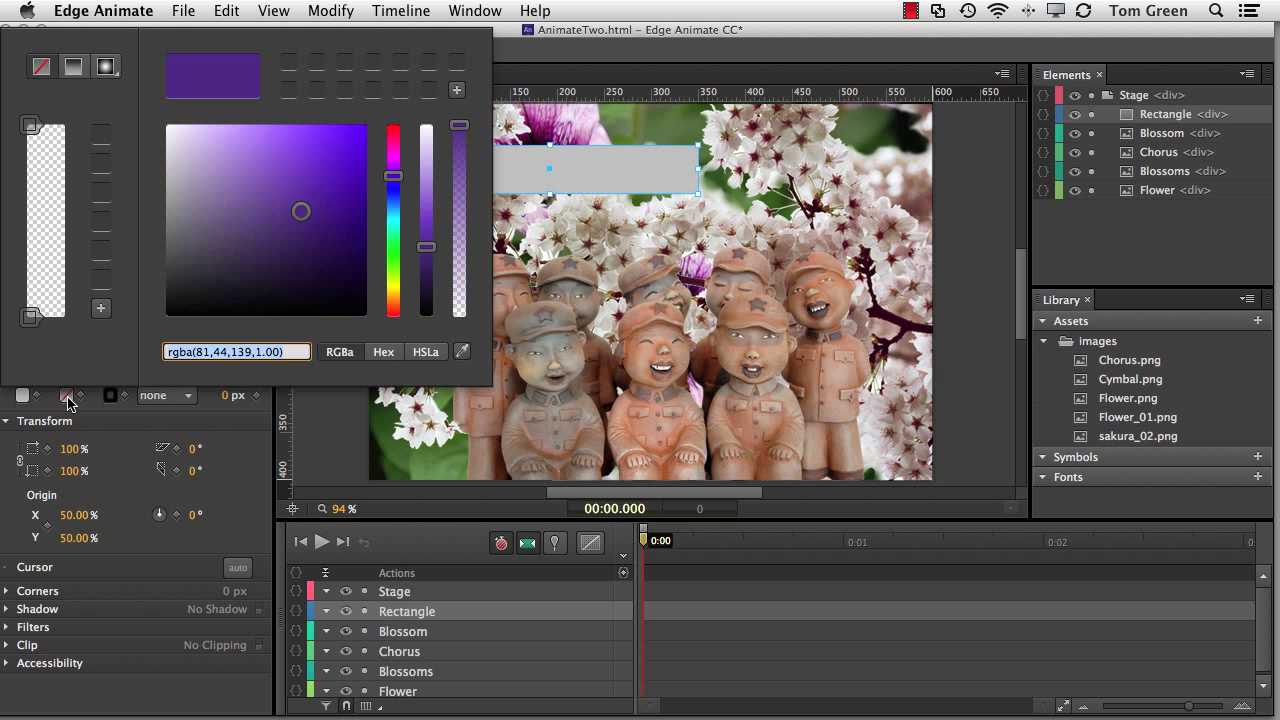
{"action": "mouse_move", "coordinate": [67, 395]}
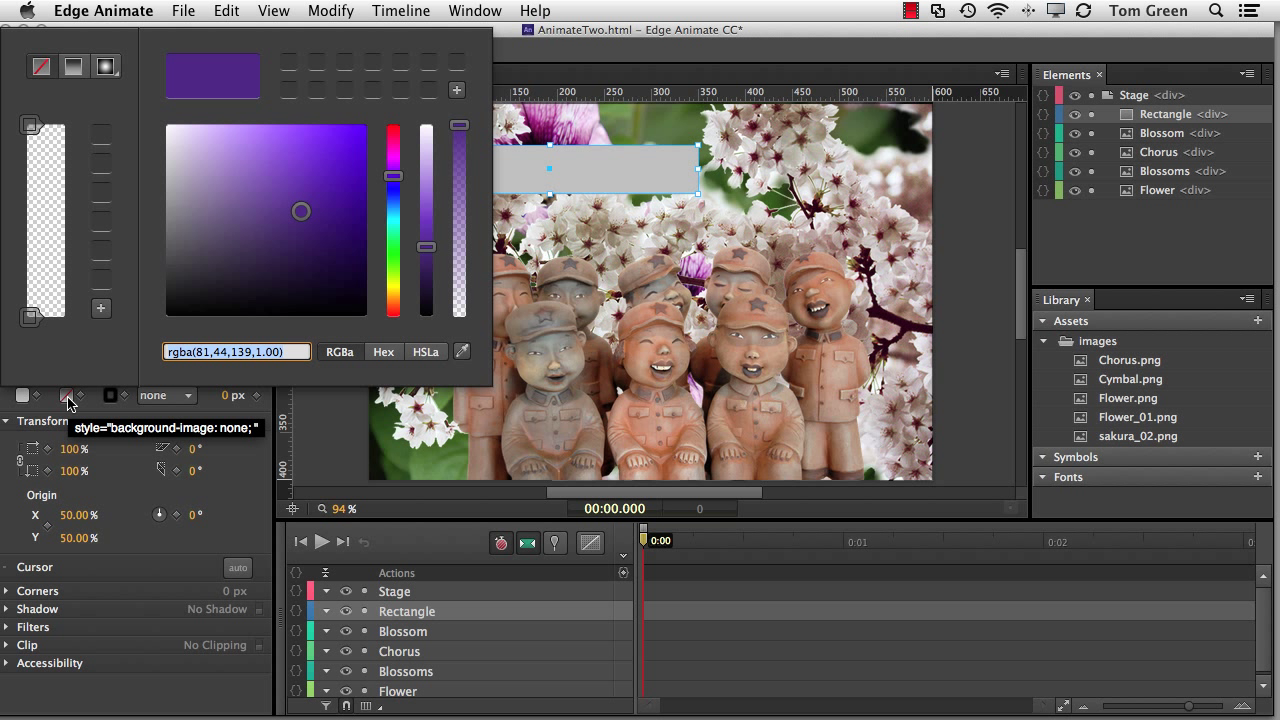
{"action": "mouse_move", "coordinate": [120, 70]}
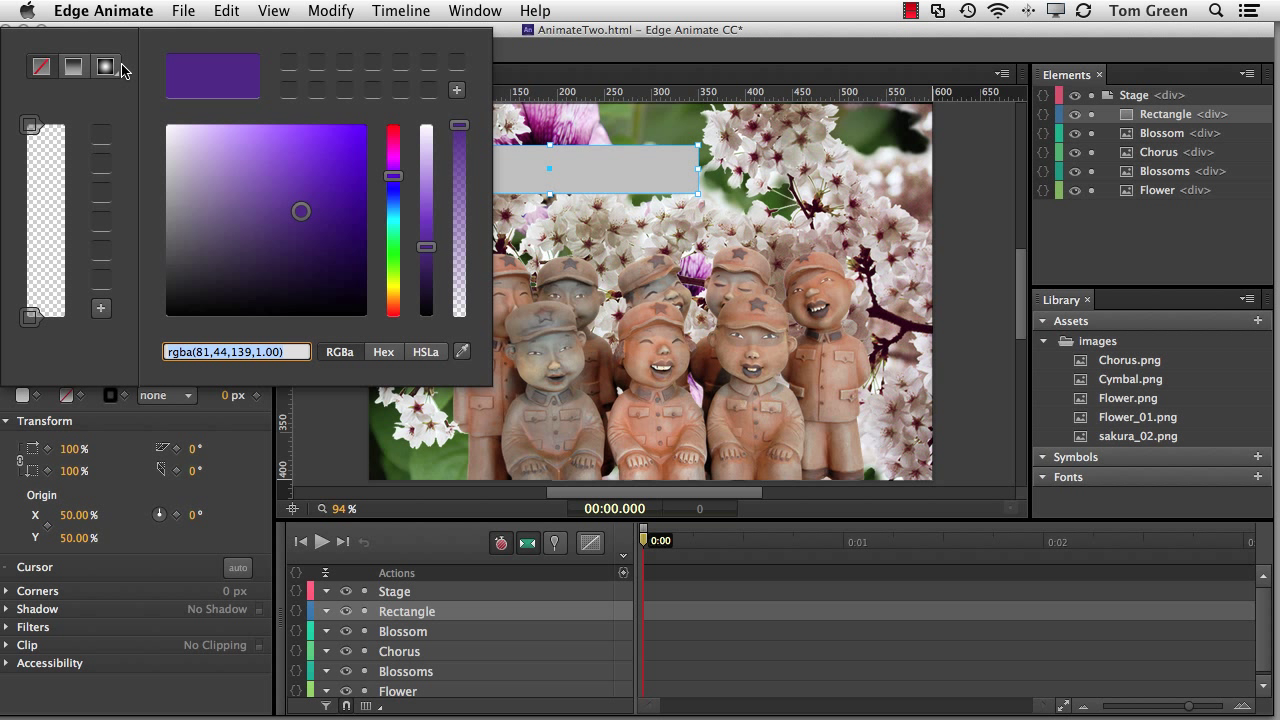
{"action": "mouse_move", "coordinate": [106, 66]}
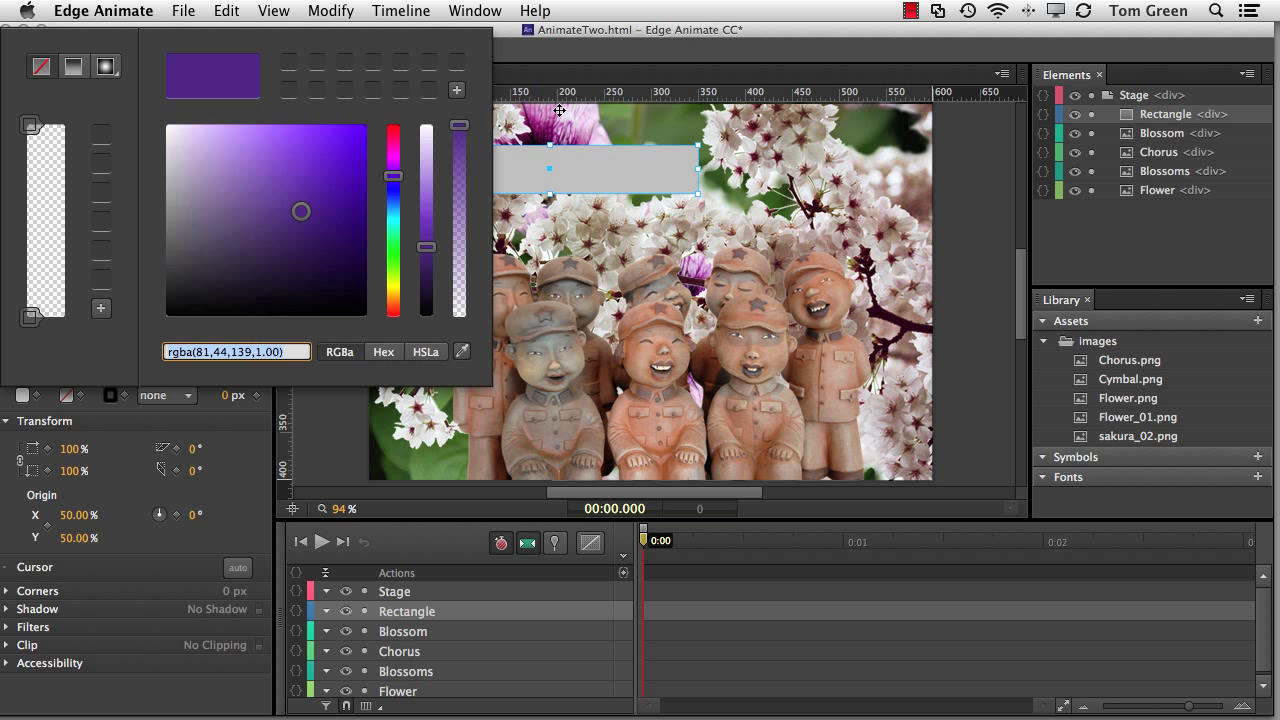
{"action": "mouse_move", "coordinate": [570, 129]}
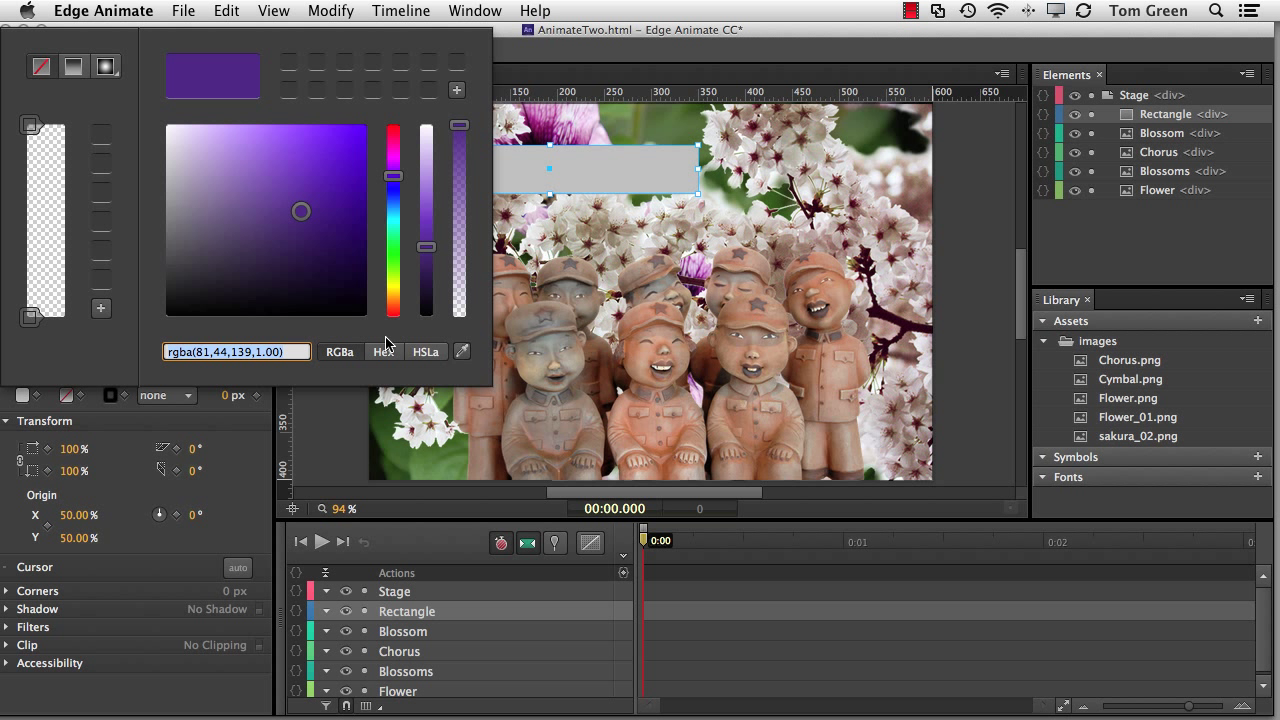
{"action": "mouse_move", "coordinate": [462, 351]}
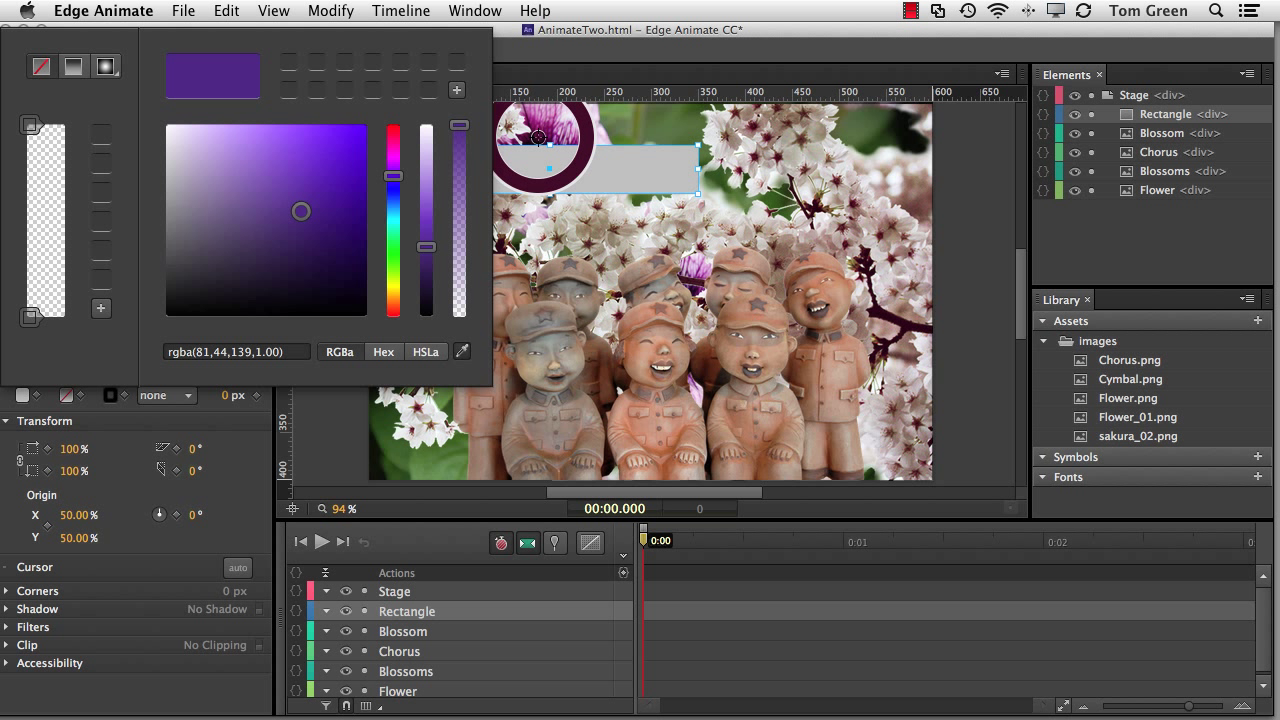
Change the bar's fill to a linear gradient ending in pale pink
{"action": "left_click", "coordinate": [73, 66]}
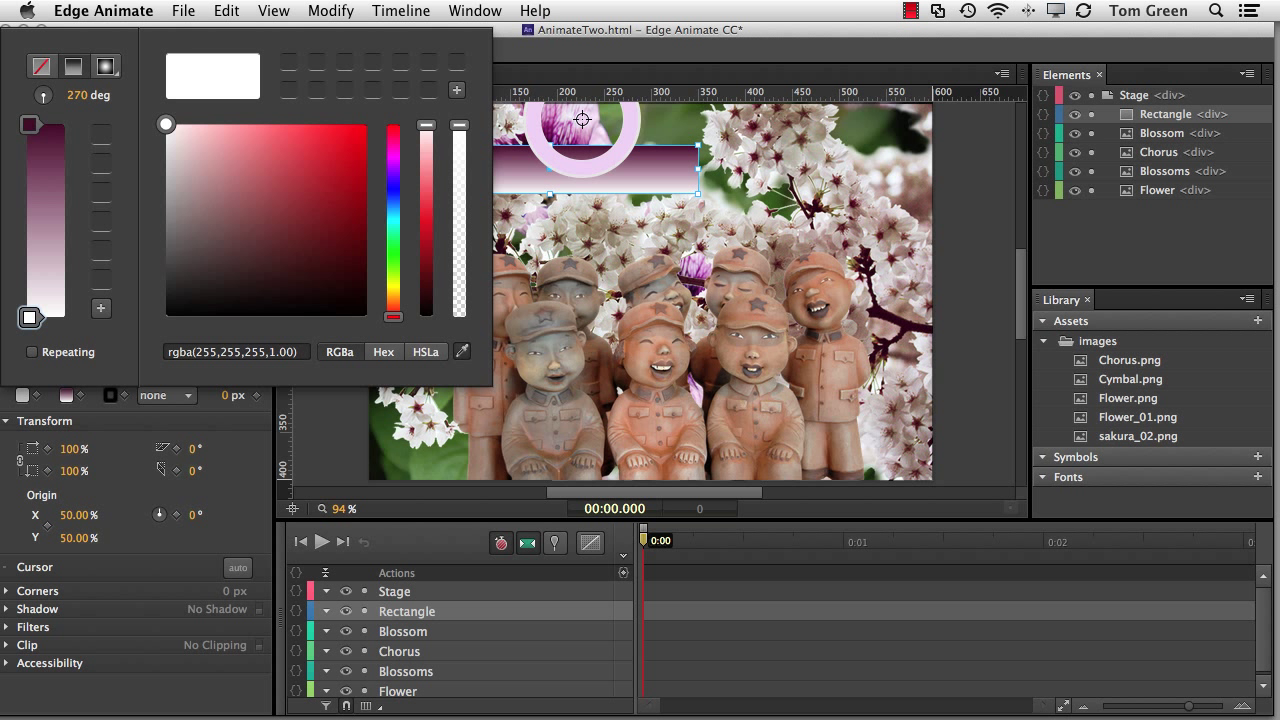
{"action": "left_click", "coordinate": [189, 135]}
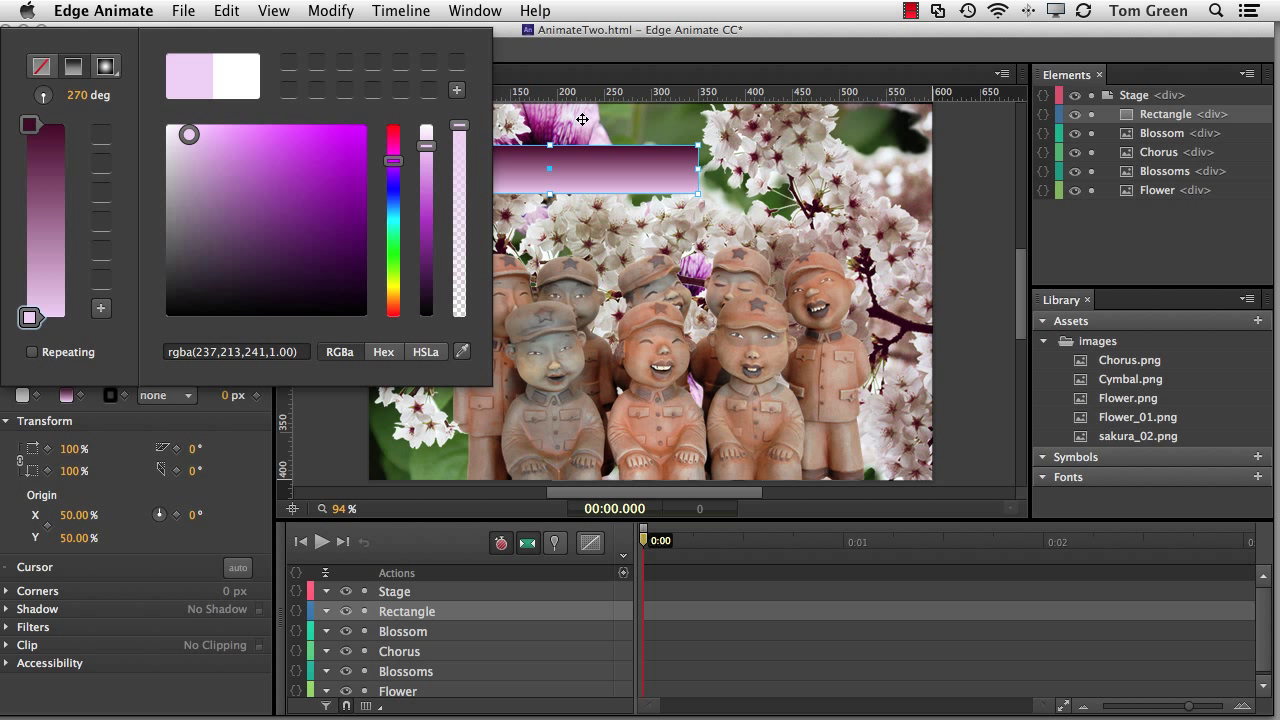
{"action": "mouse_move", "coordinate": [147, 331]}
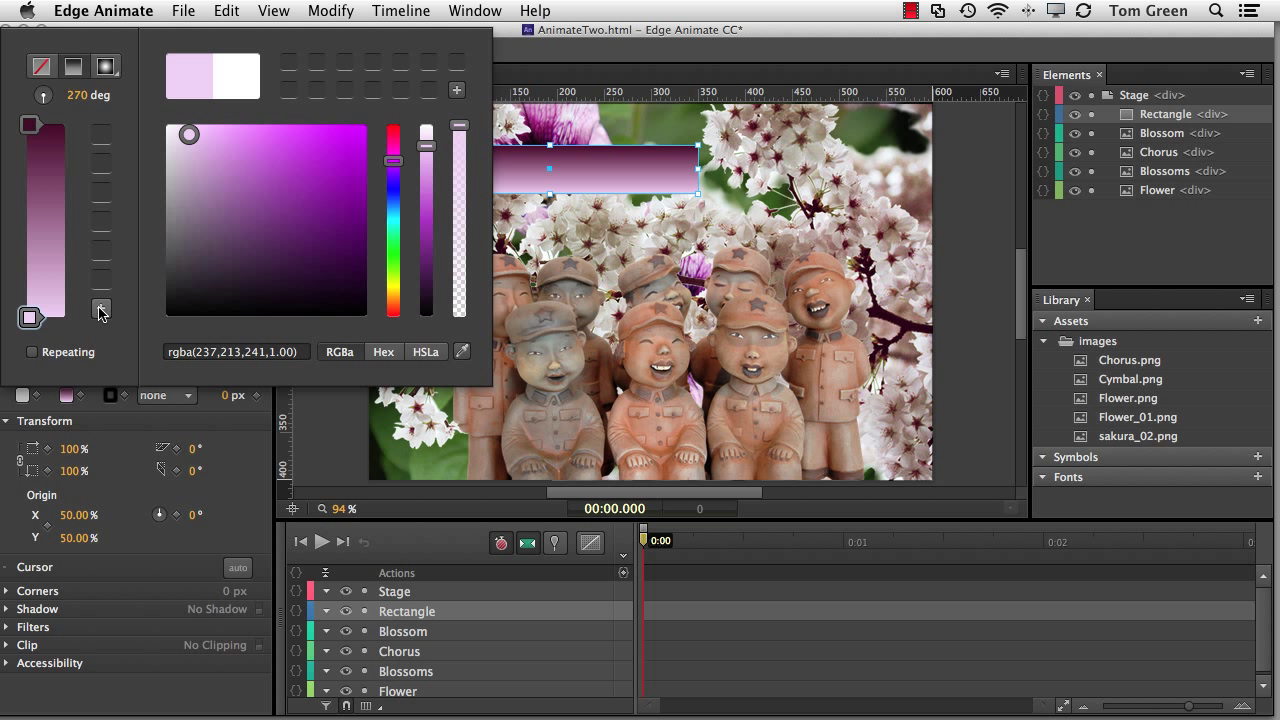
{"action": "mouse_move", "coordinate": [101, 138]}
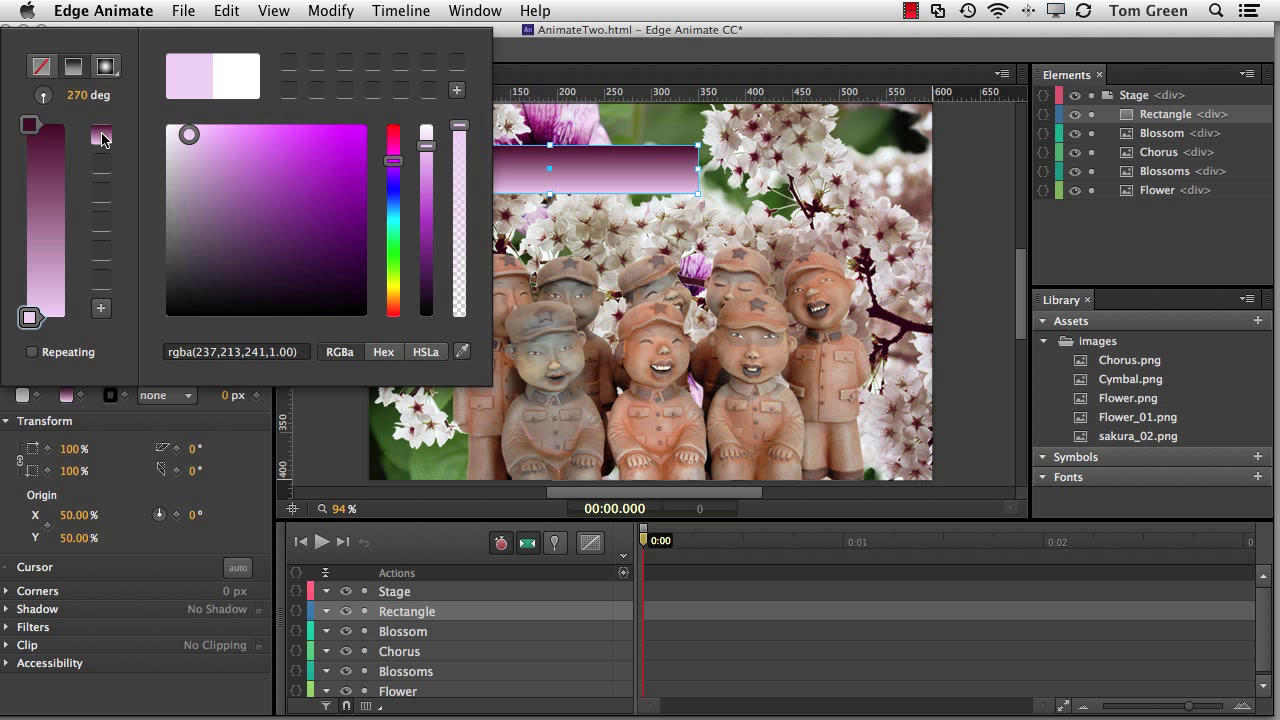
{"action": "mouse_move", "coordinate": [160, 148]}
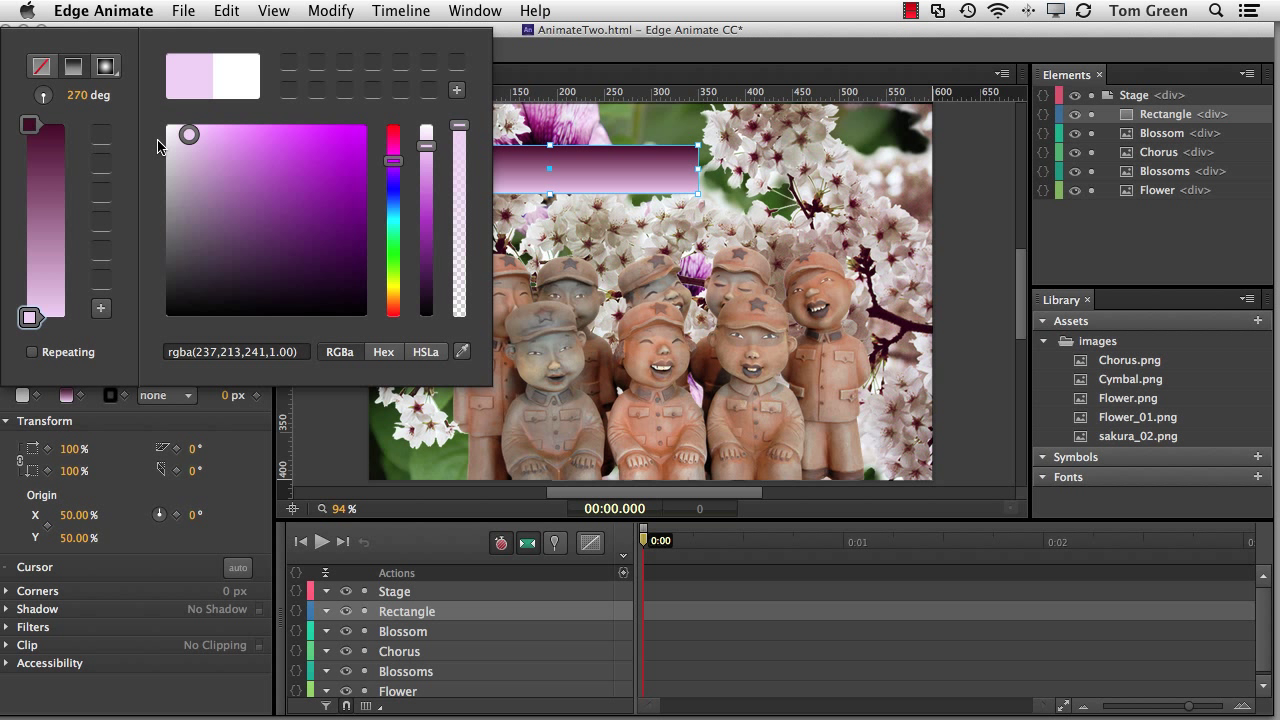
{"action": "mouse_move", "coordinate": [100, 308]}
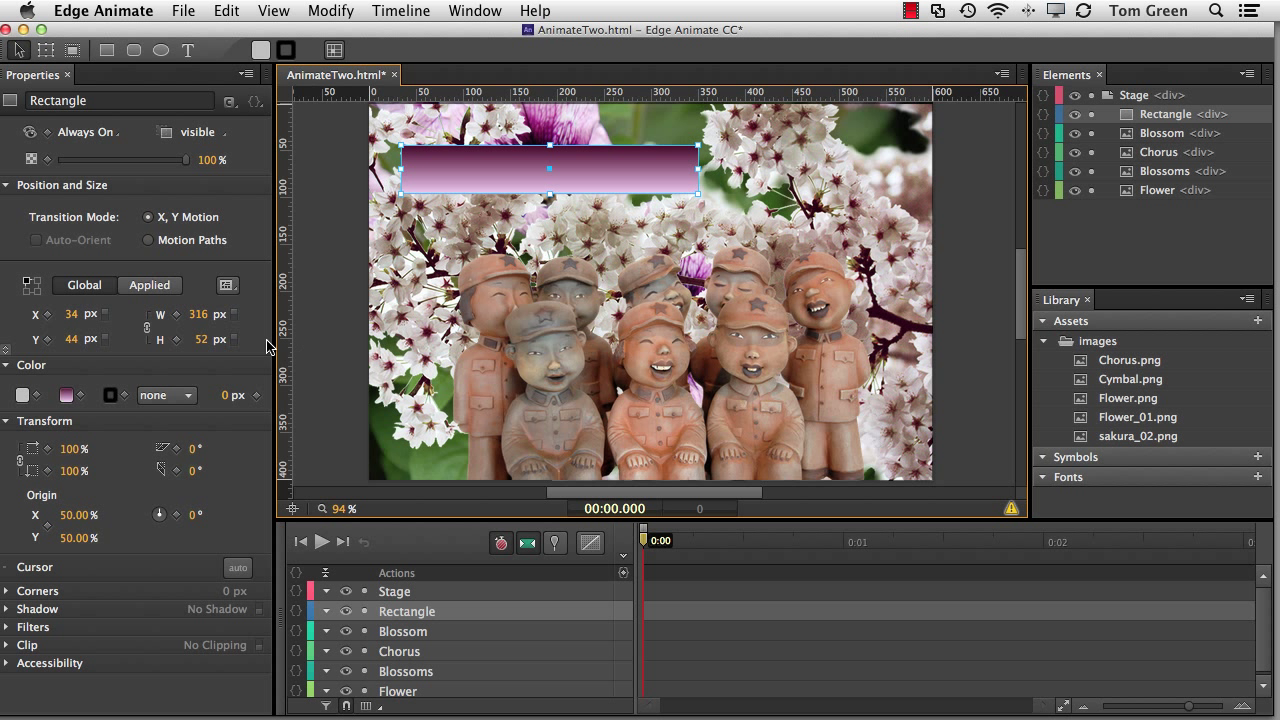
{"action": "mouse_move", "coordinate": [187, 50]}
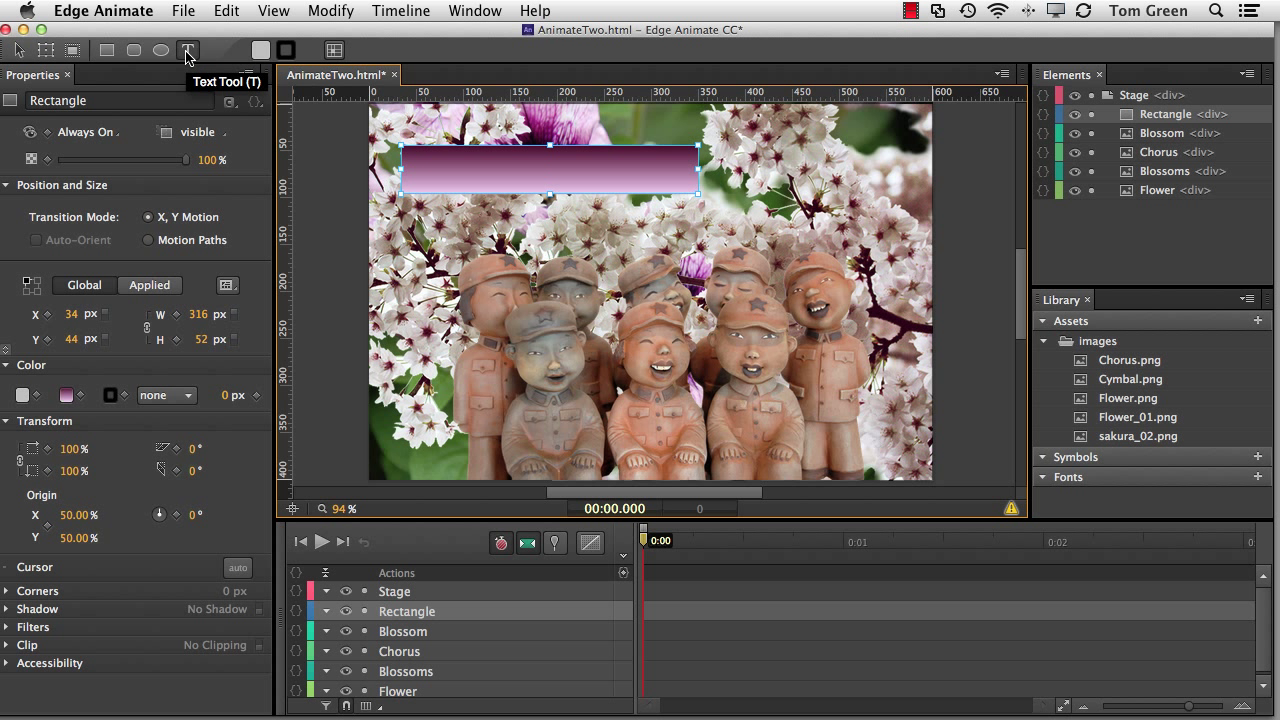
{"action": "left_click", "coordinate": [187, 50]}
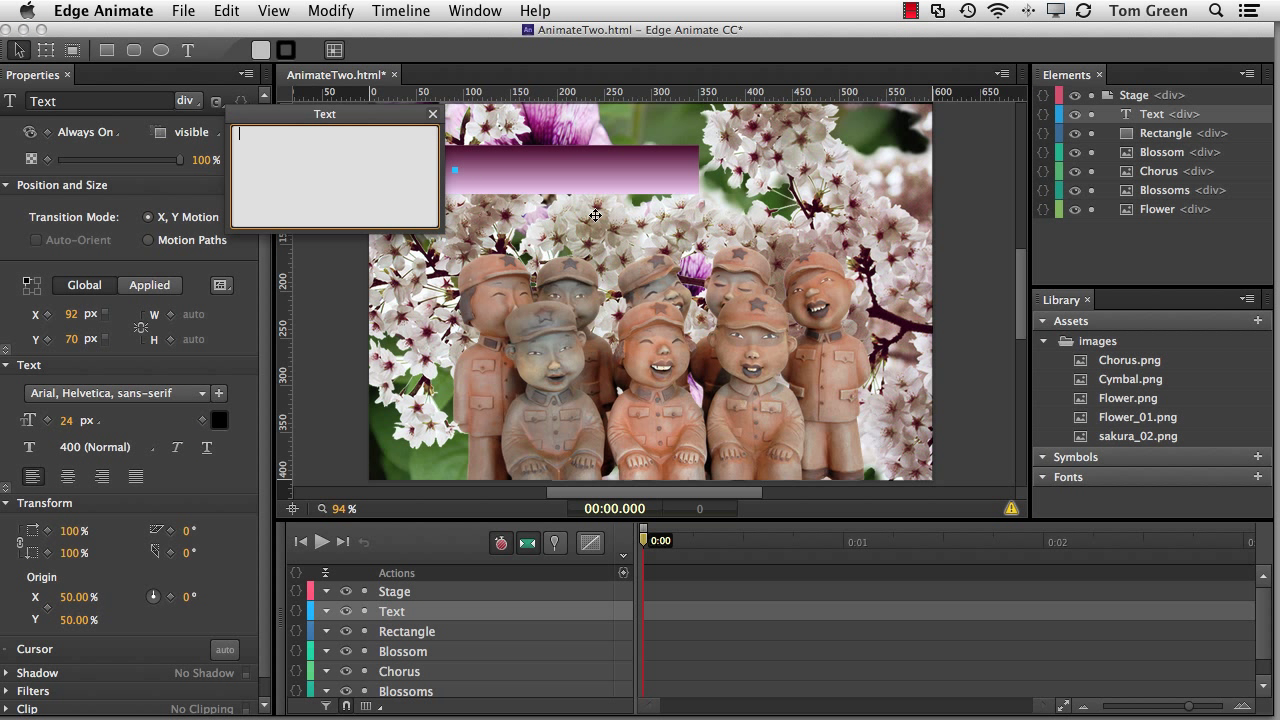
{"action": "type", "text": "Sp"}
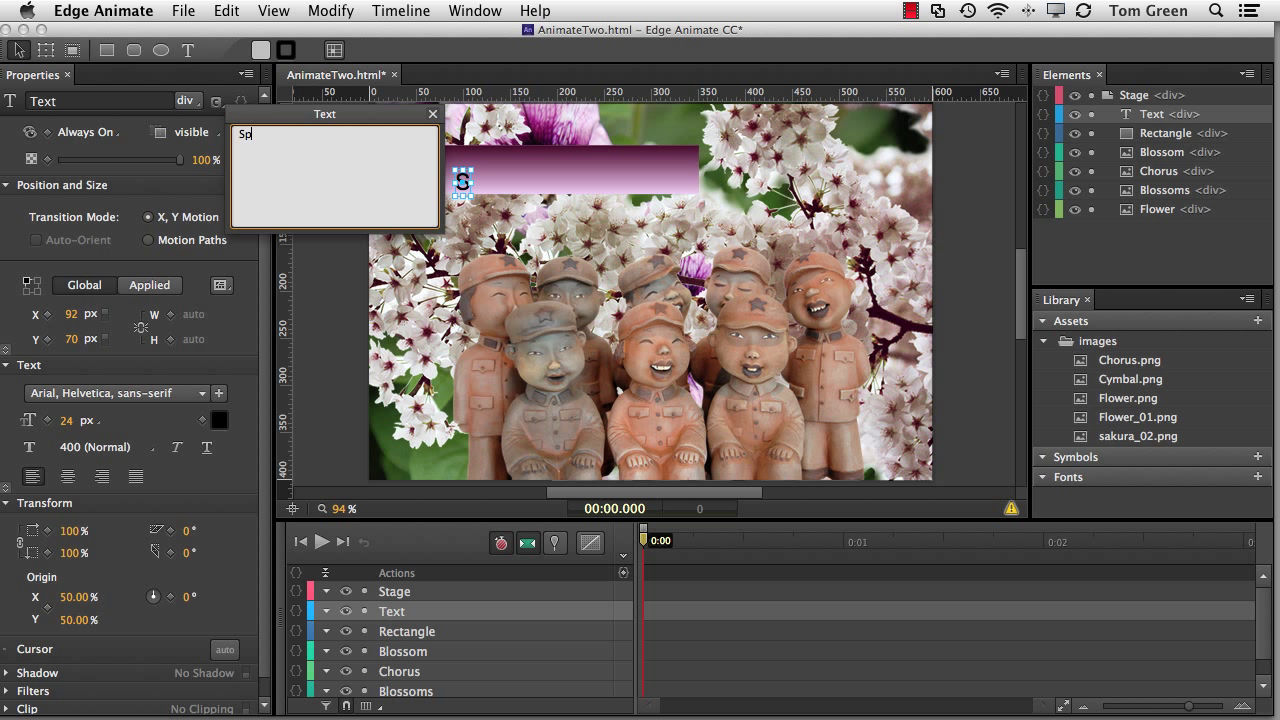
{"action": "type", "text": "ring Ch"}
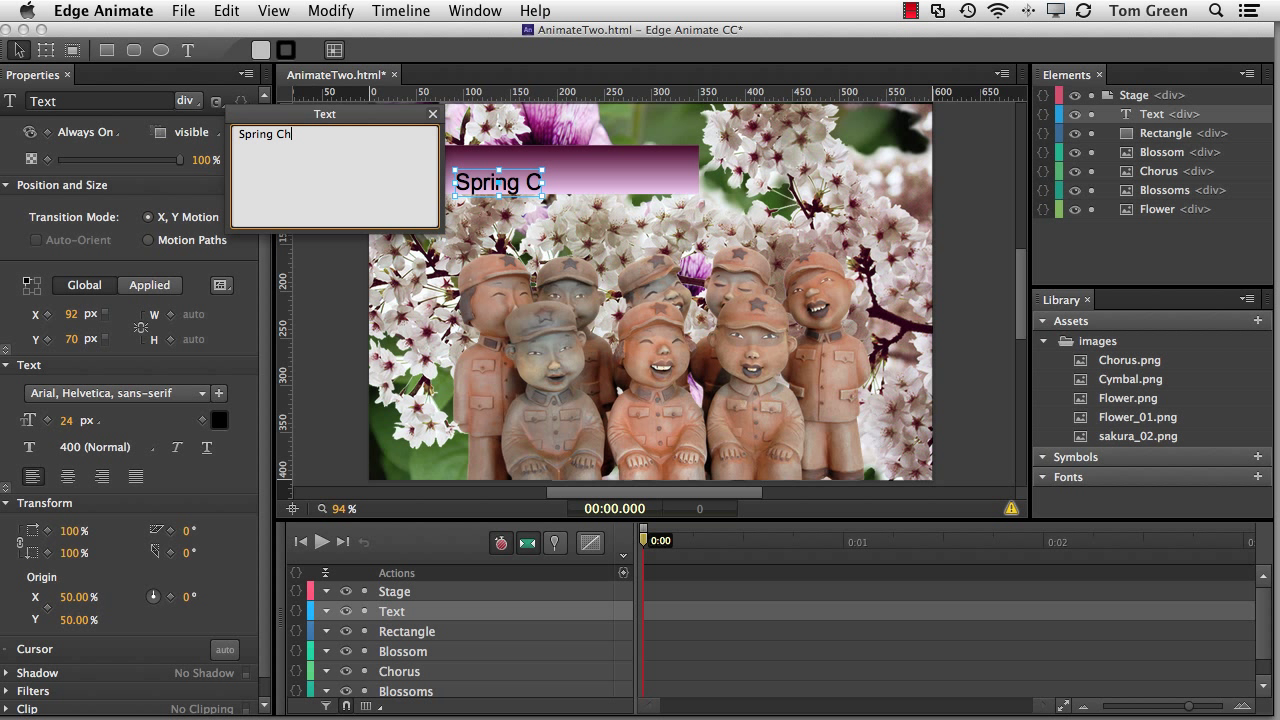
{"action": "type", "text": "orus"}
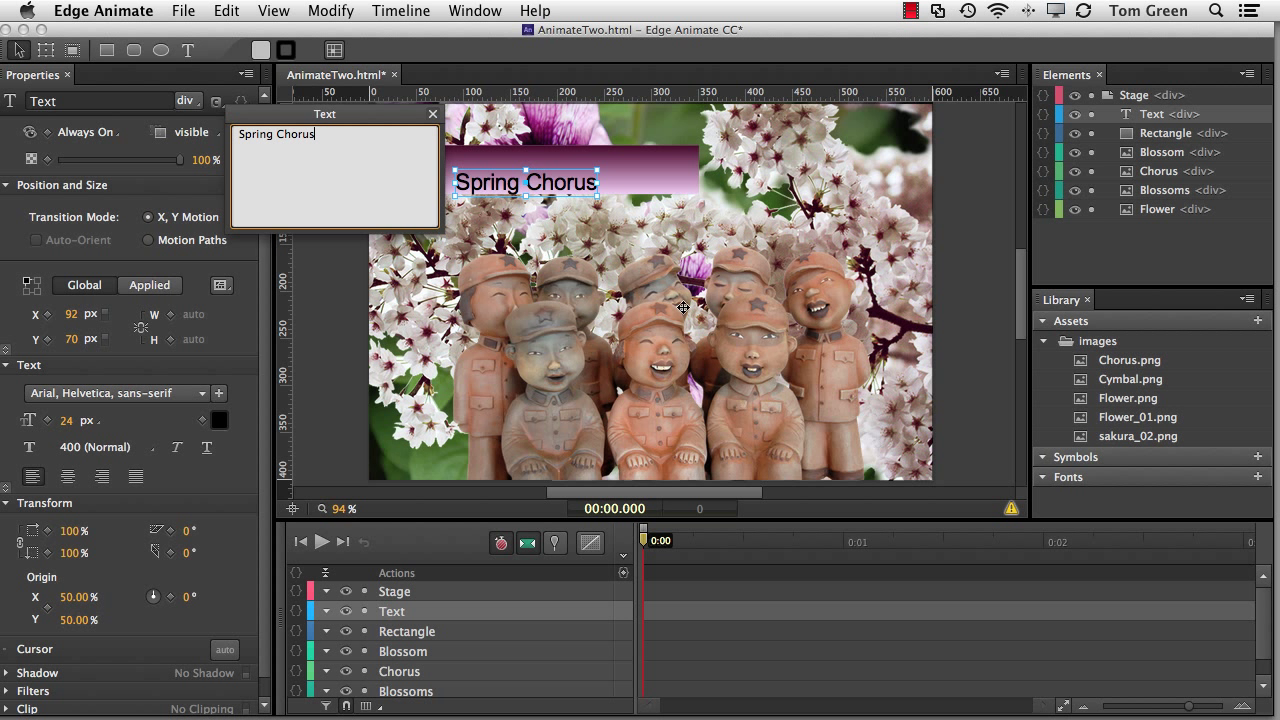
{"action": "mouse_move", "coordinate": [337, 264]}
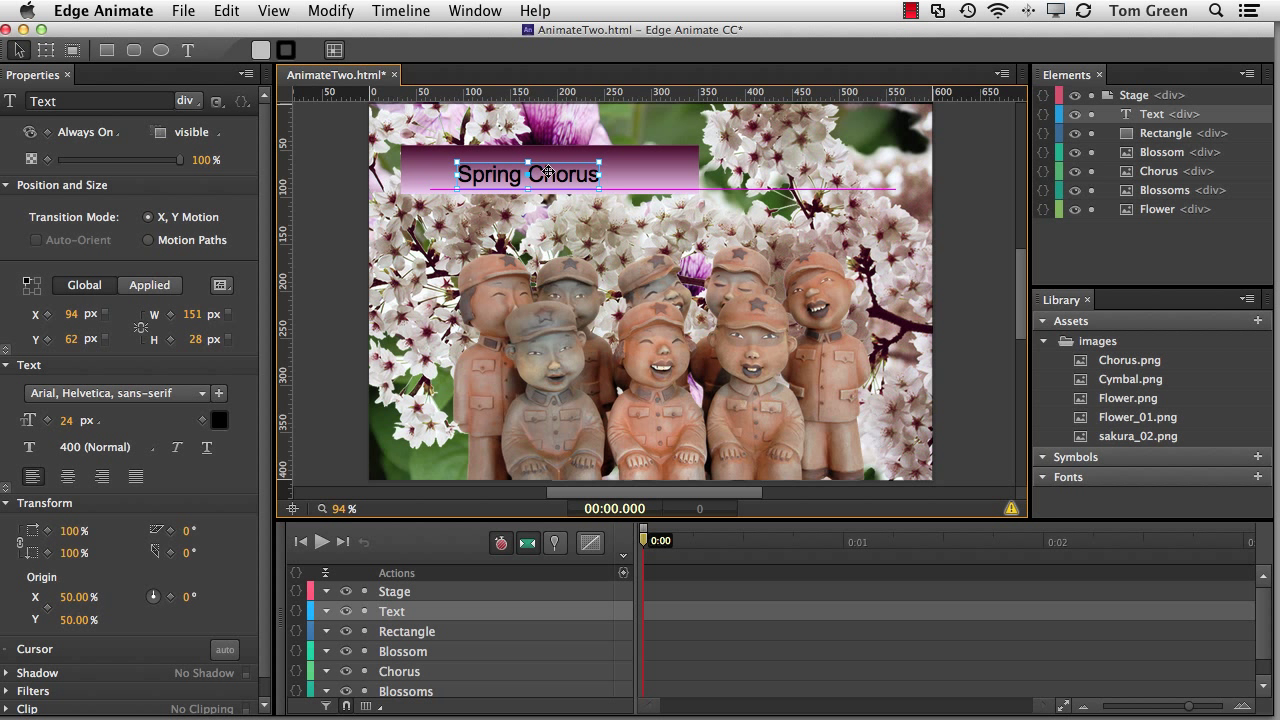
{"action": "left_click_drag", "start_coordinate": [527, 173], "coordinate": [527, 168]}
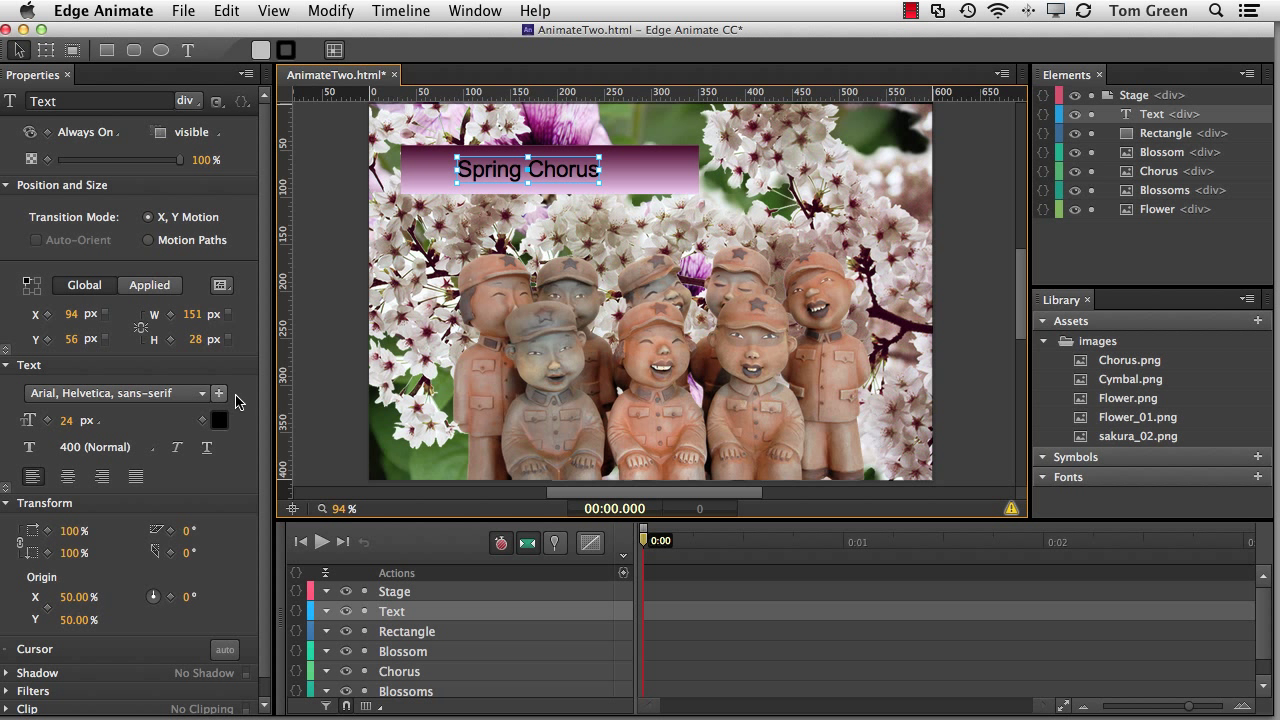
{"action": "mouse_move", "coordinate": [70, 377]}
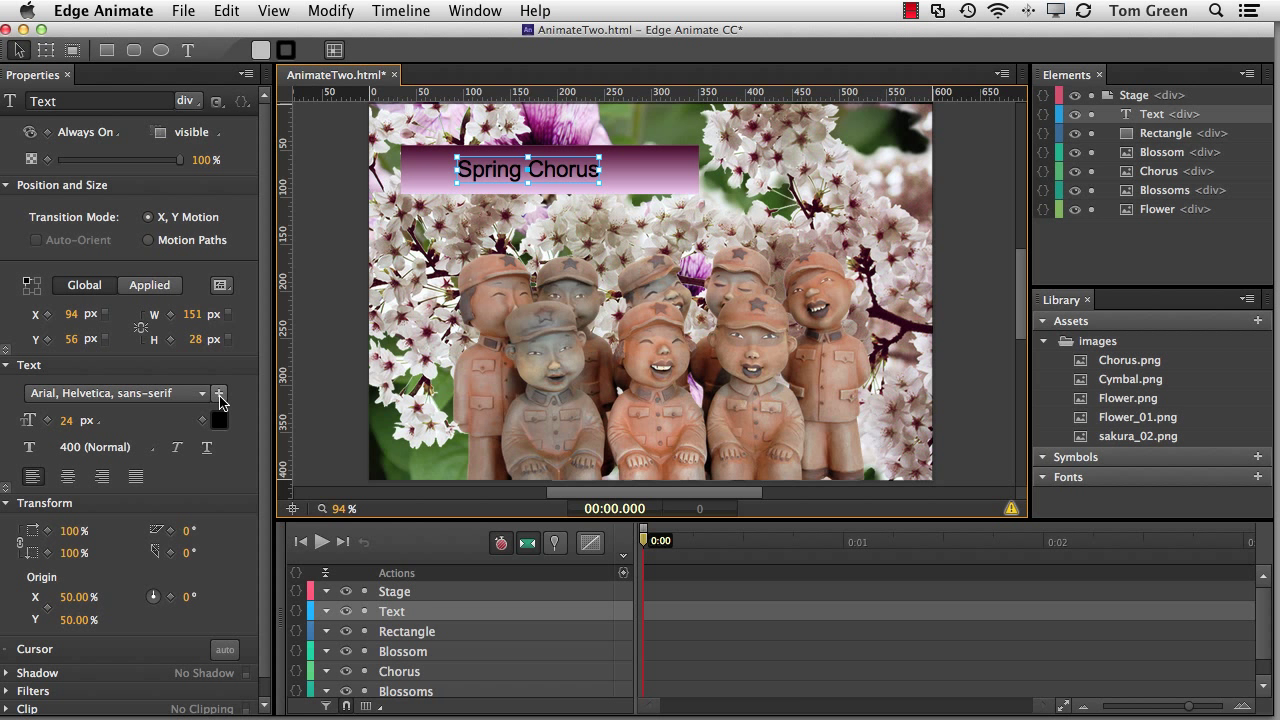
Find Actor in Edge Web Fonts and add it to the project for the heading
{"action": "left_click", "coordinate": [219, 392]}
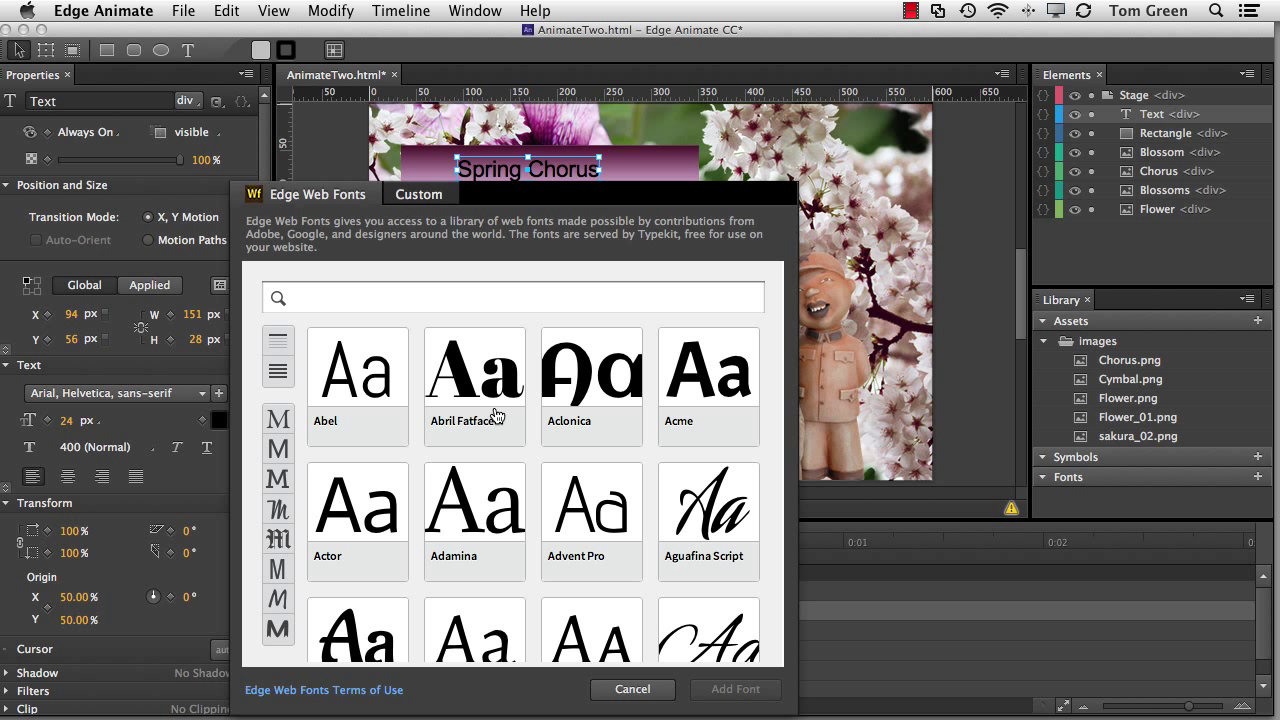
{"action": "mouse_move", "coordinate": [795, 544]}
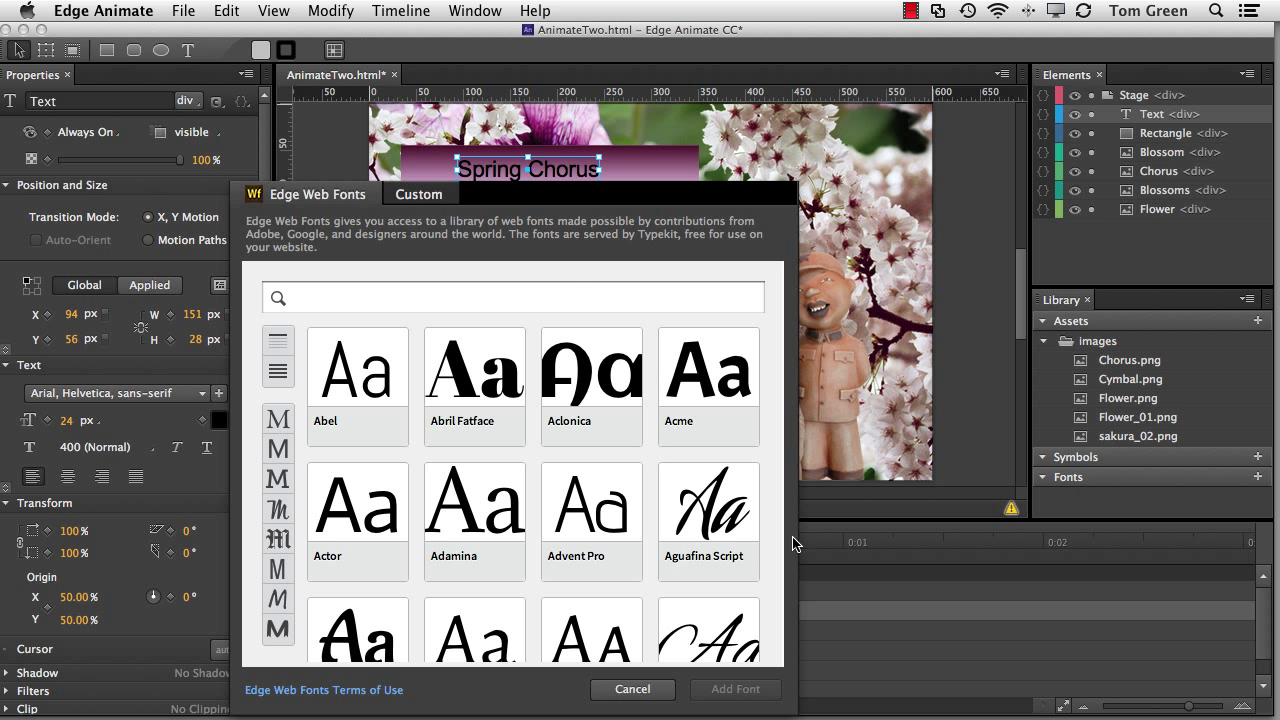
{"action": "scroll", "scroll_direction": "down", "scroll_amount": 3}
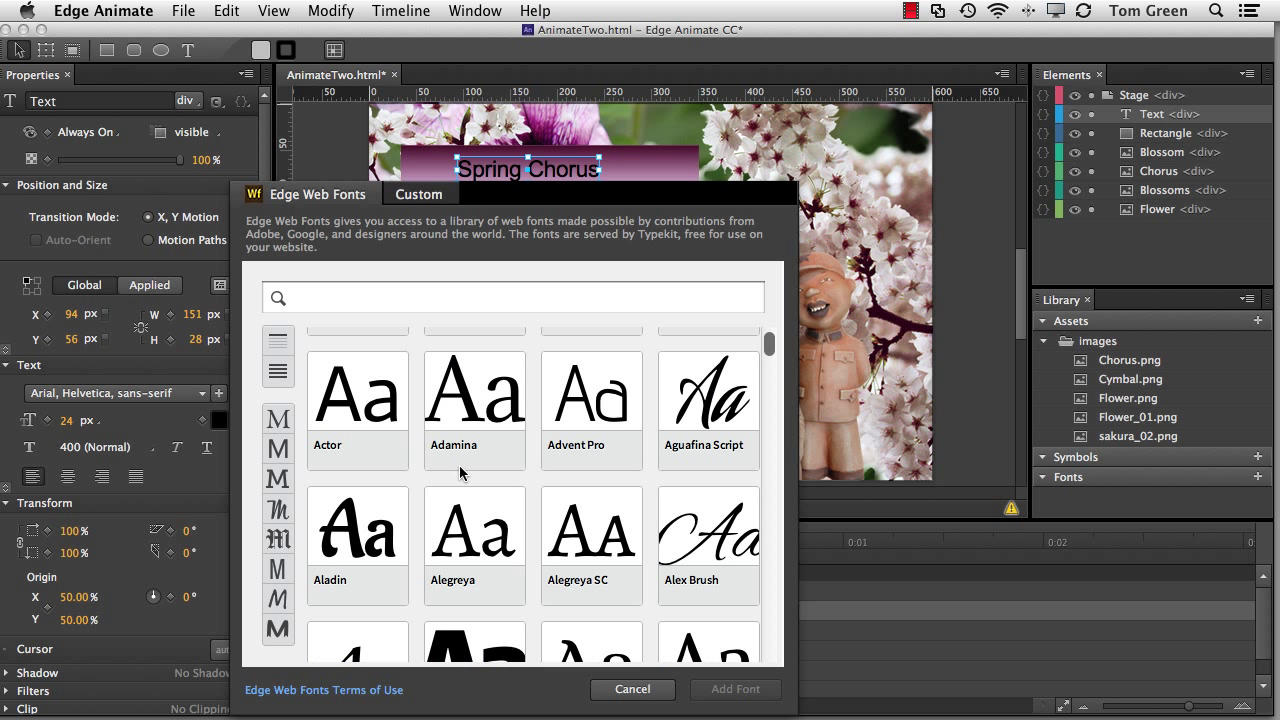
{"action": "left_click", "coordinate": [357, 410]}
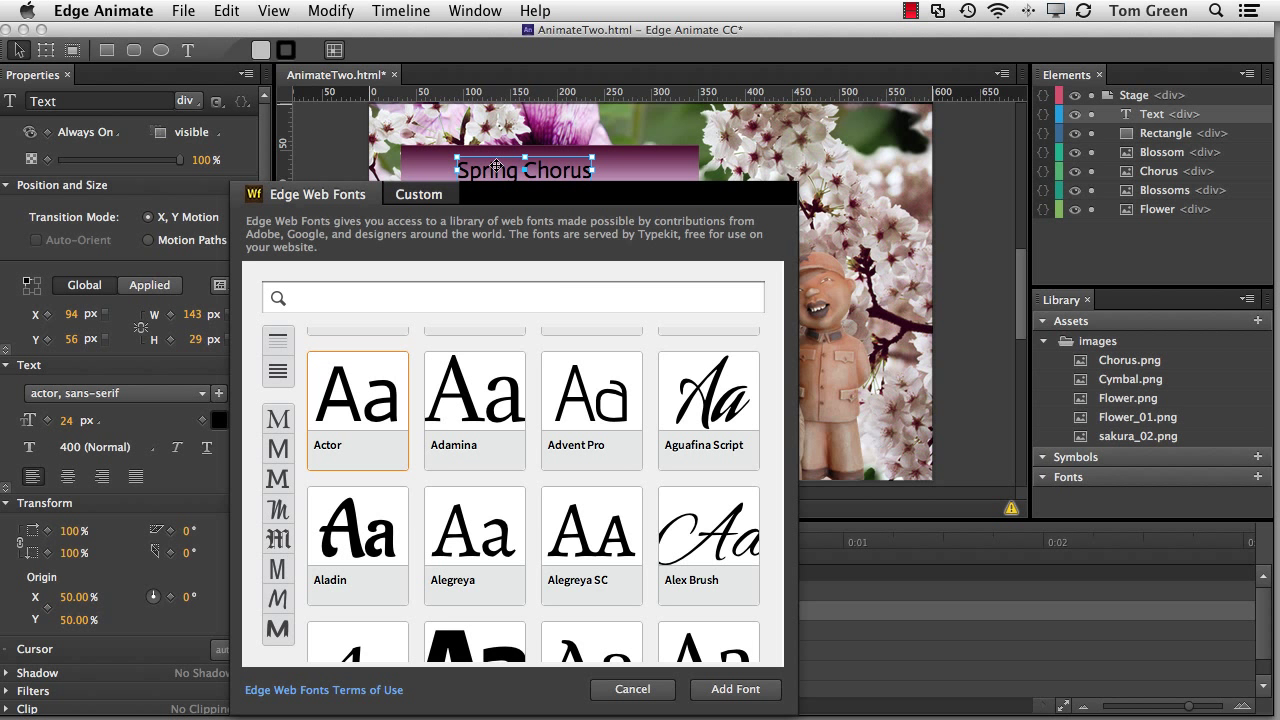
{"action": "scroll", "scroll_direction": "down", "scroll_amount": 3}
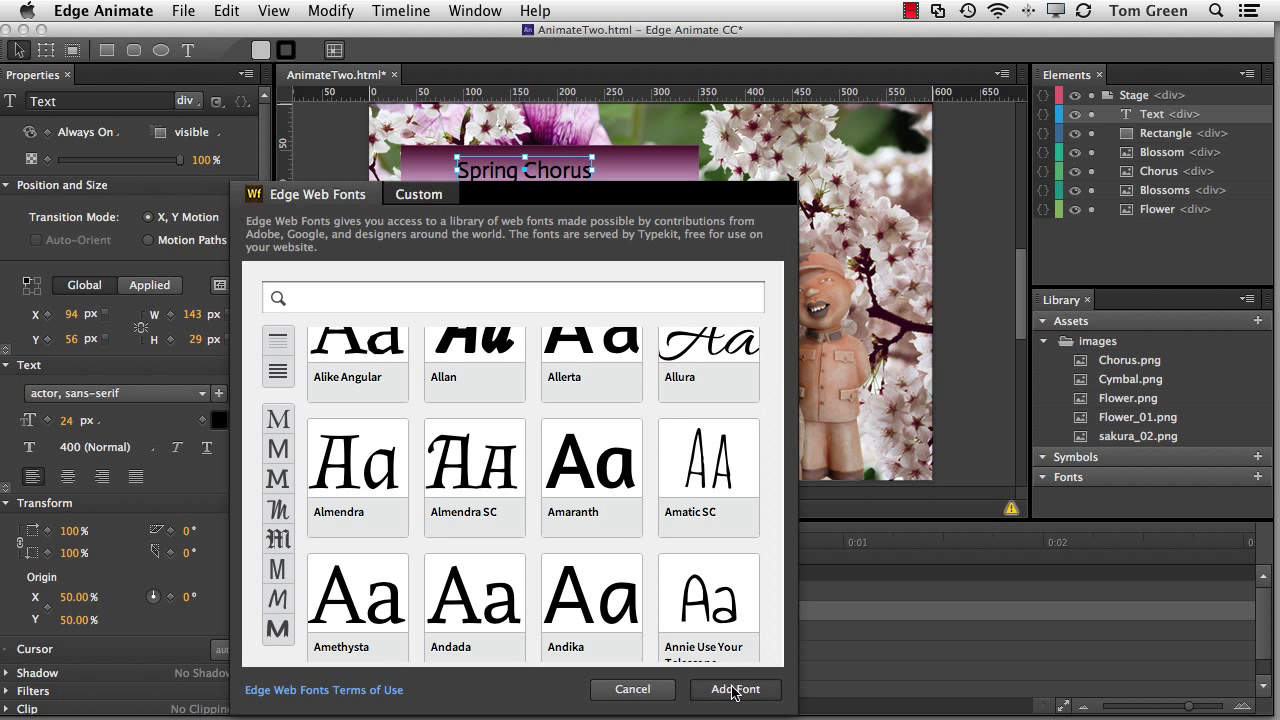
{"action": "left_click", "coordinate": [734, 689]}
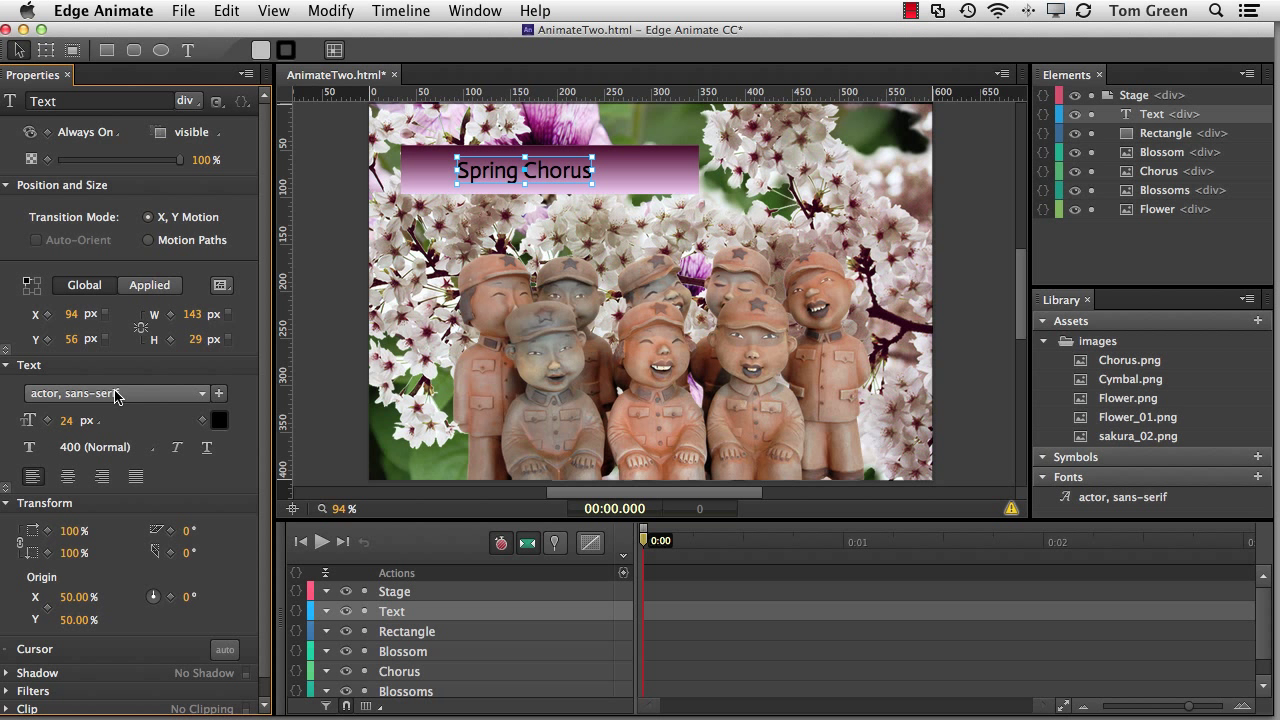
Show the heading's font dropdown to review the available fonts
{"action": "left_click", "coordinate": [113, 391]}
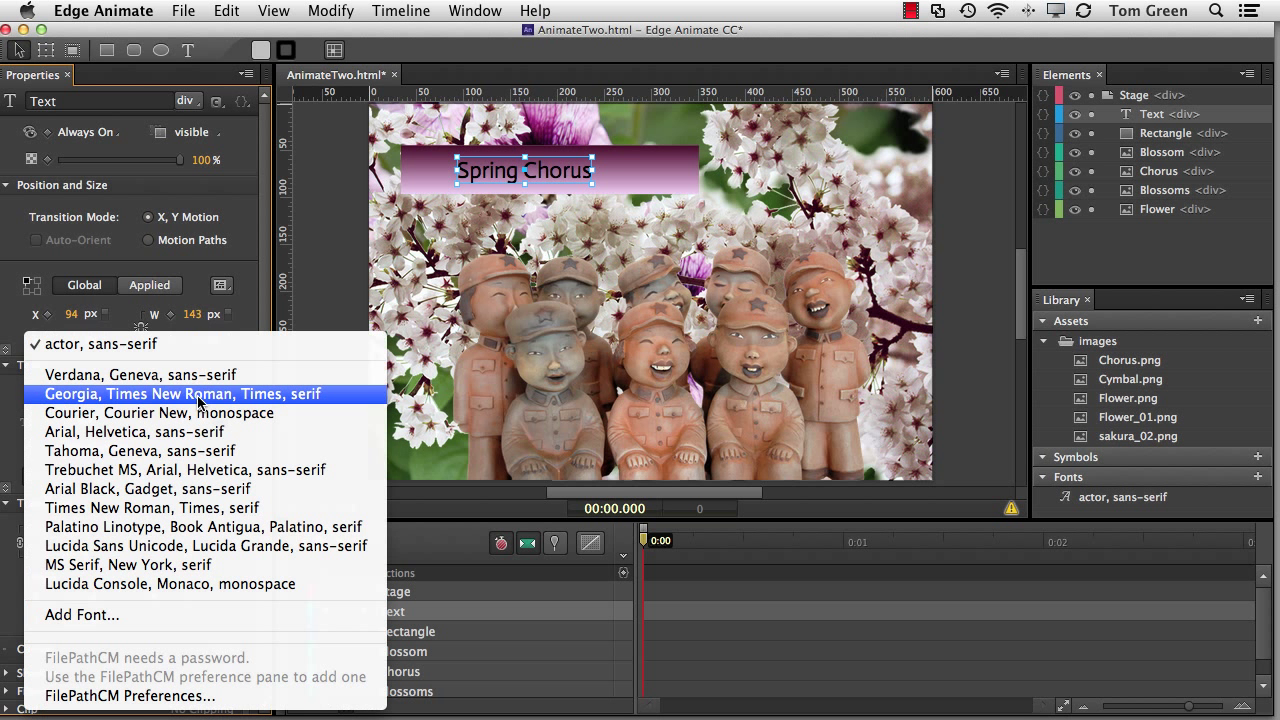
{"action": "mouse_move", "coordinate": [238, 313]}
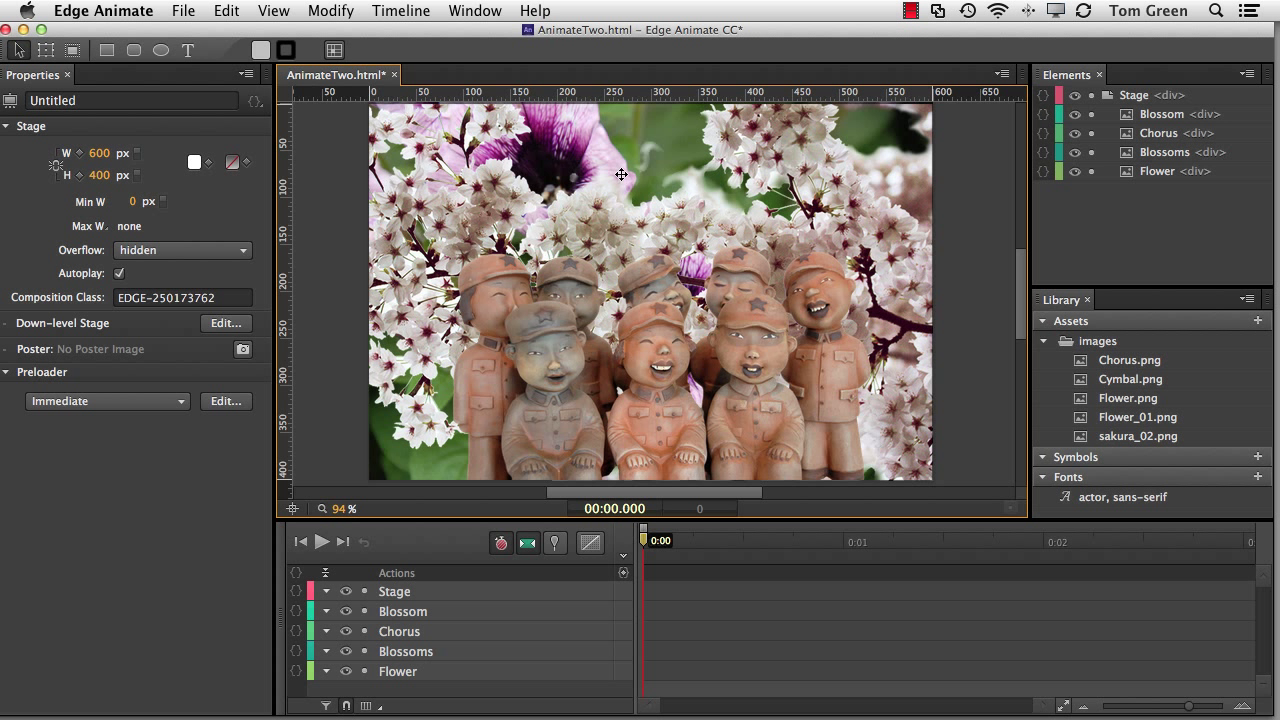
{"action": "mouse_move", "coordinate": [587, 138]}
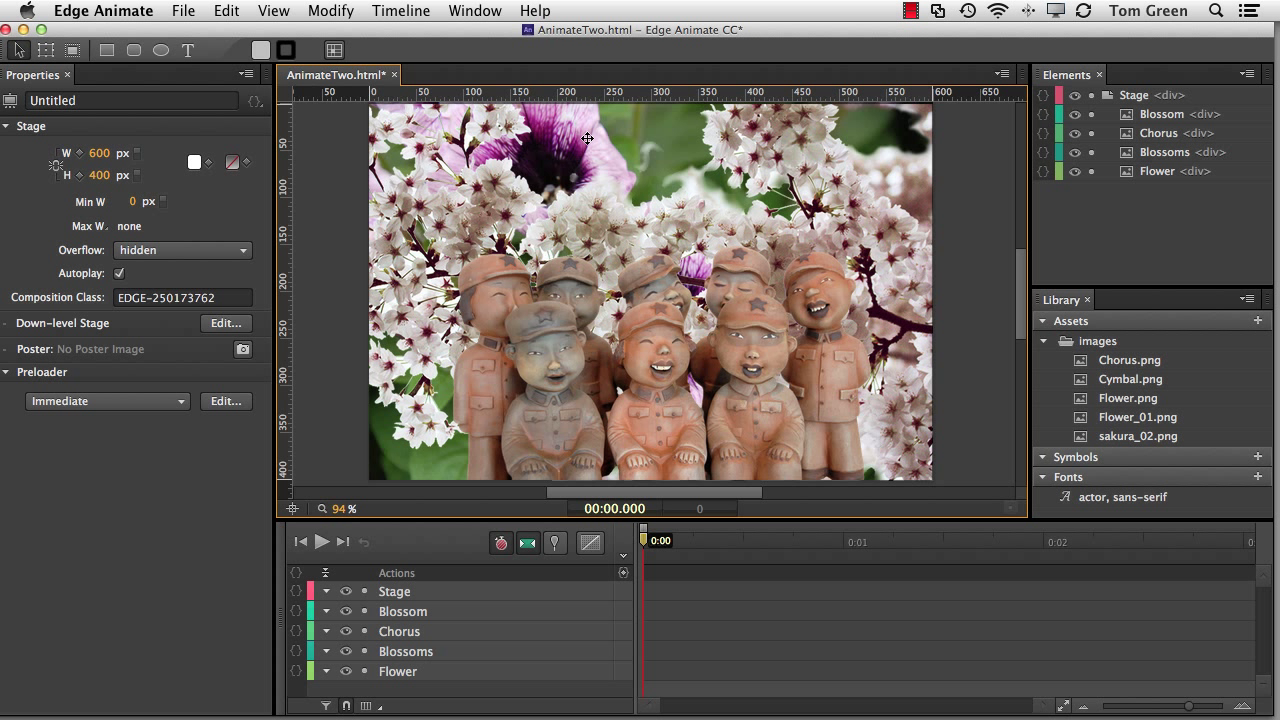
{"action": "mouse_move", "coordinate": [463, 196]}
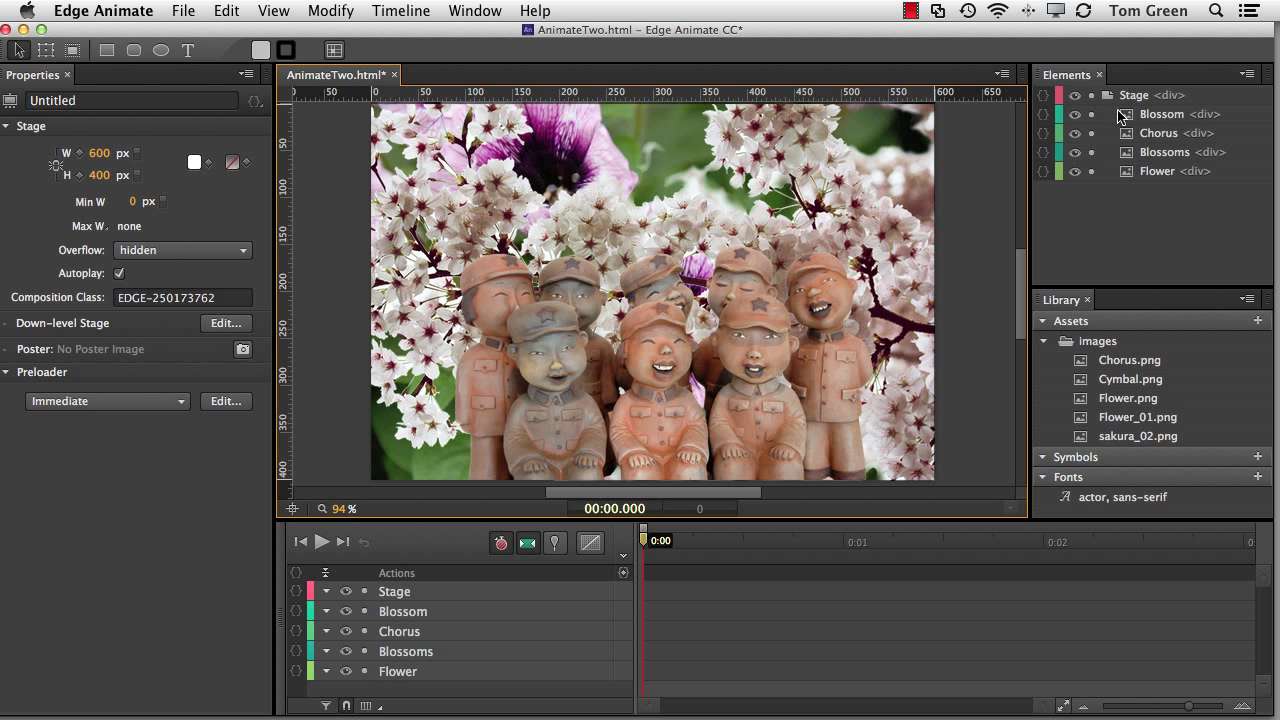
Select Flower, collapse Position and Size and Image, and expand Filters
{"action": "left_click", "coordinate": [1157, 171]}
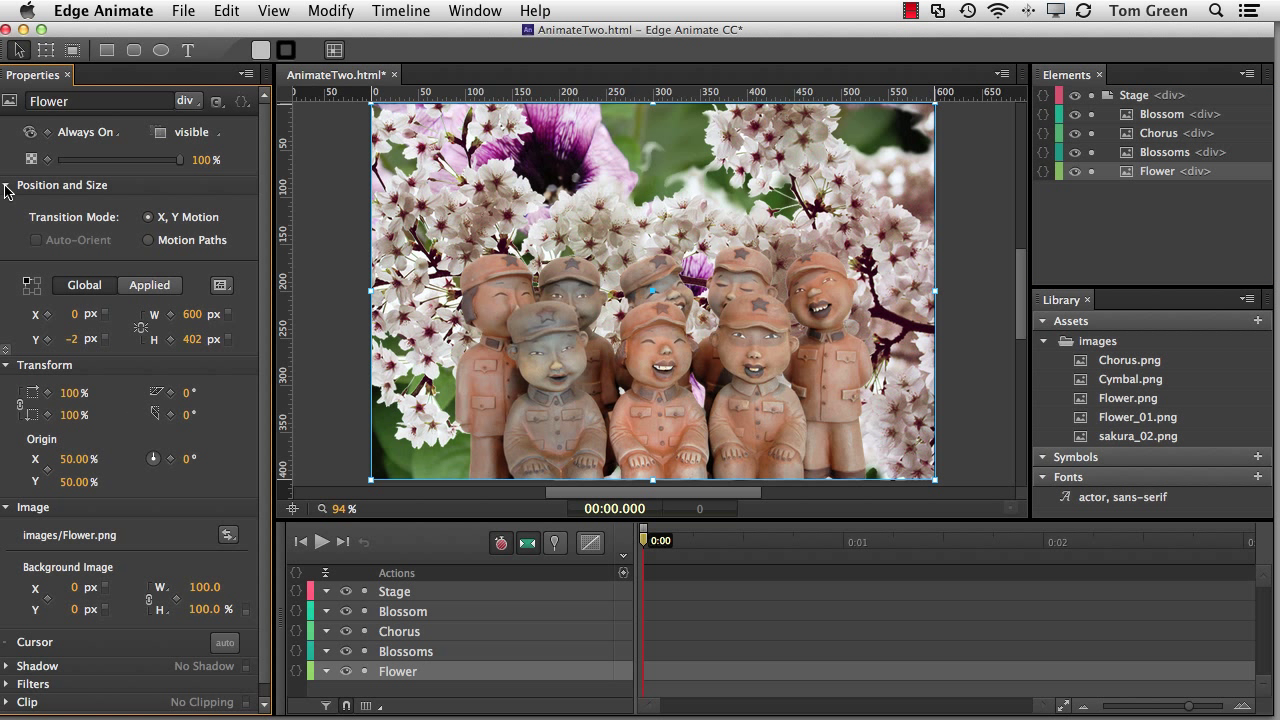
{"action": "left_click", "coordinate": [6, 185]}
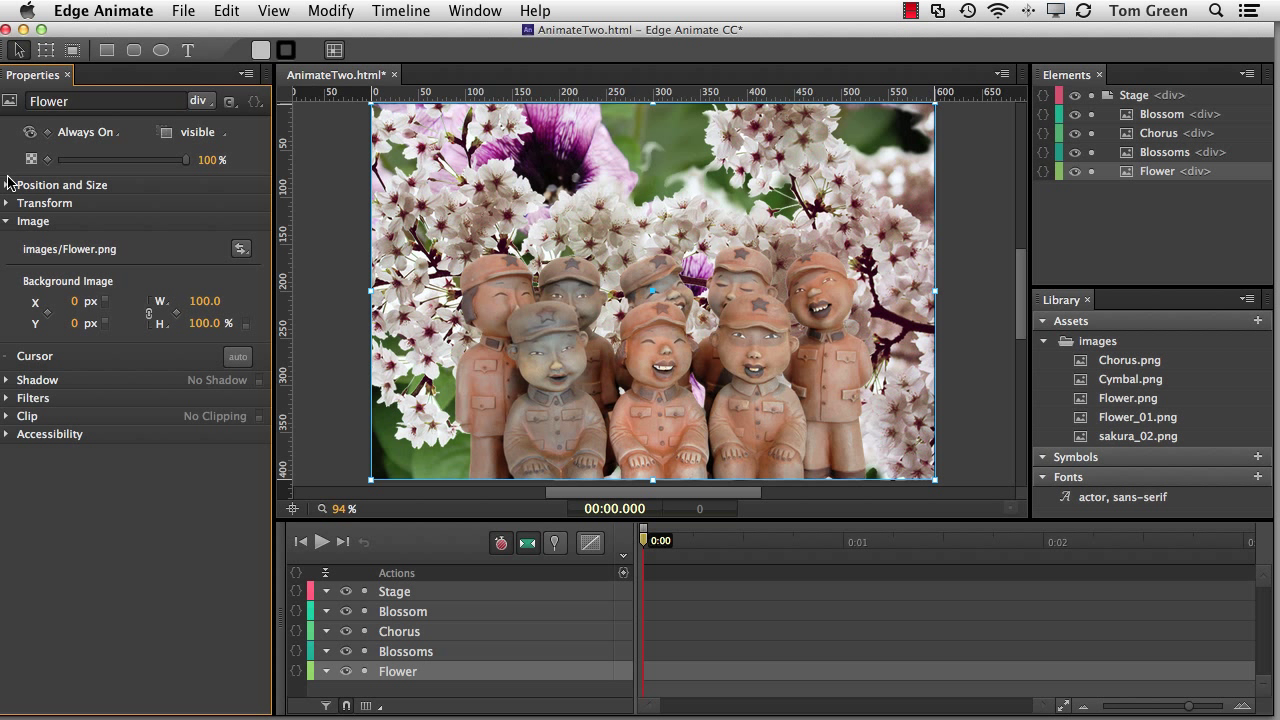
{"action": "mouse_move", "coordinate": [128, 244]}
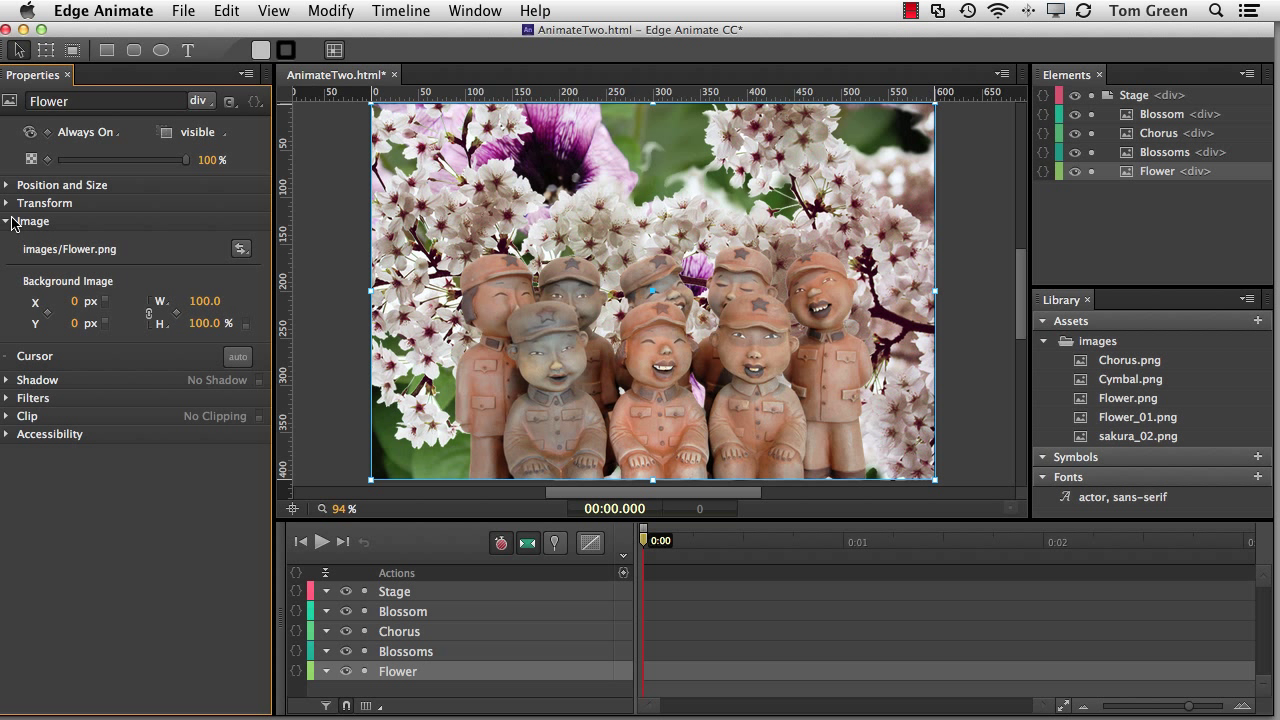
{"action": "left_click", "coordinate": [7, 221]}
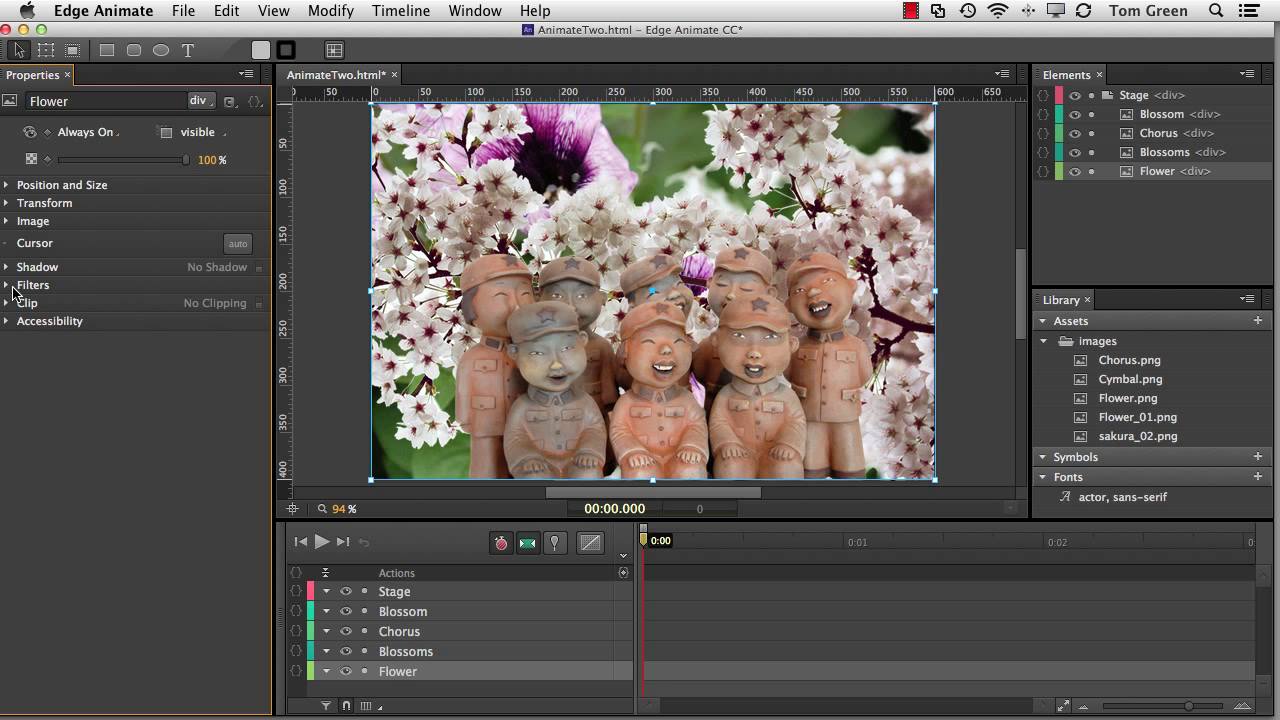
{"action": "left_click", "coordinate": [33, 285]}
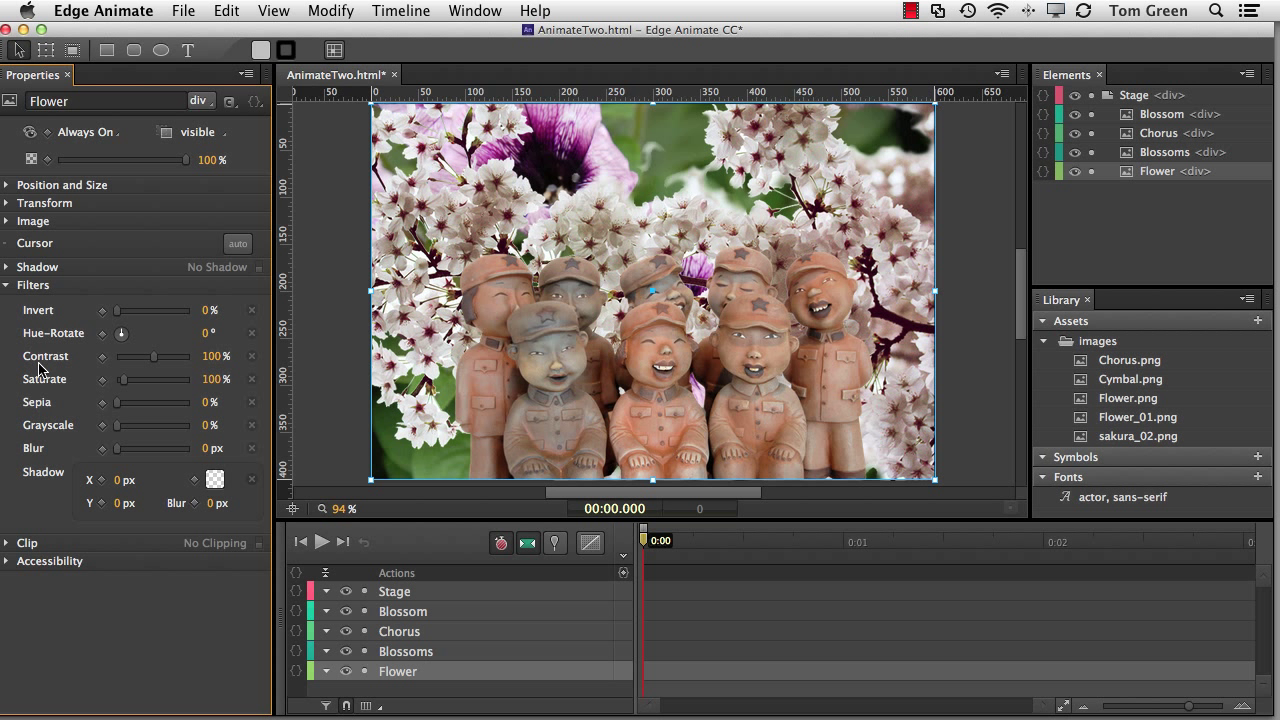
{"action": "mouse_move", "coordinate": [41, 408]}
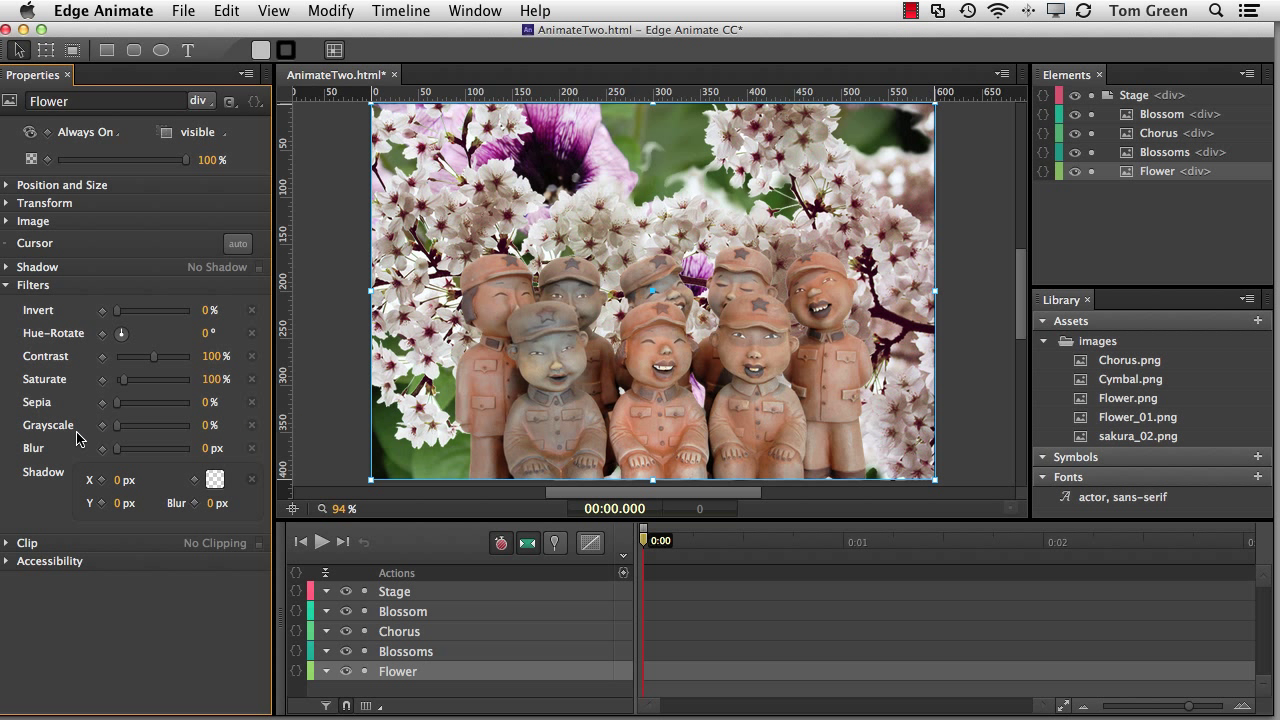
{"action": "mouse_move", "coordinate": [120, 461]}
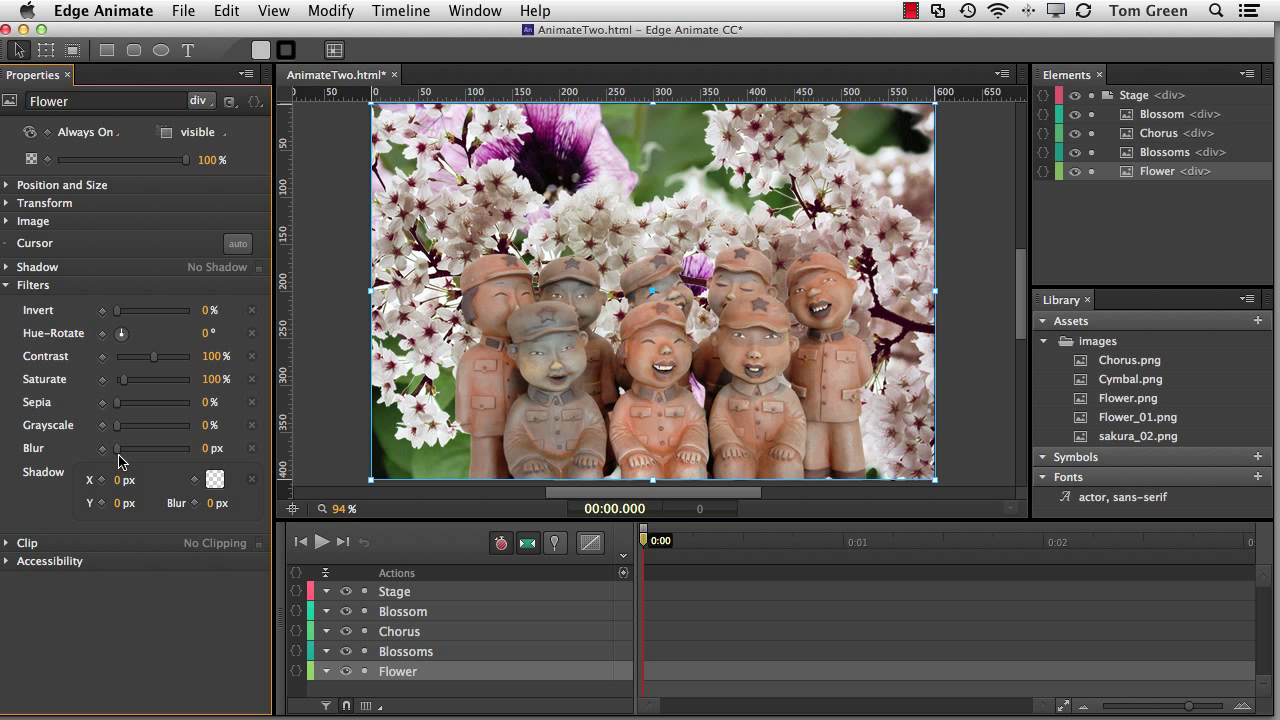
{"action": "mouse_move", "coordinate": [117, 455]}
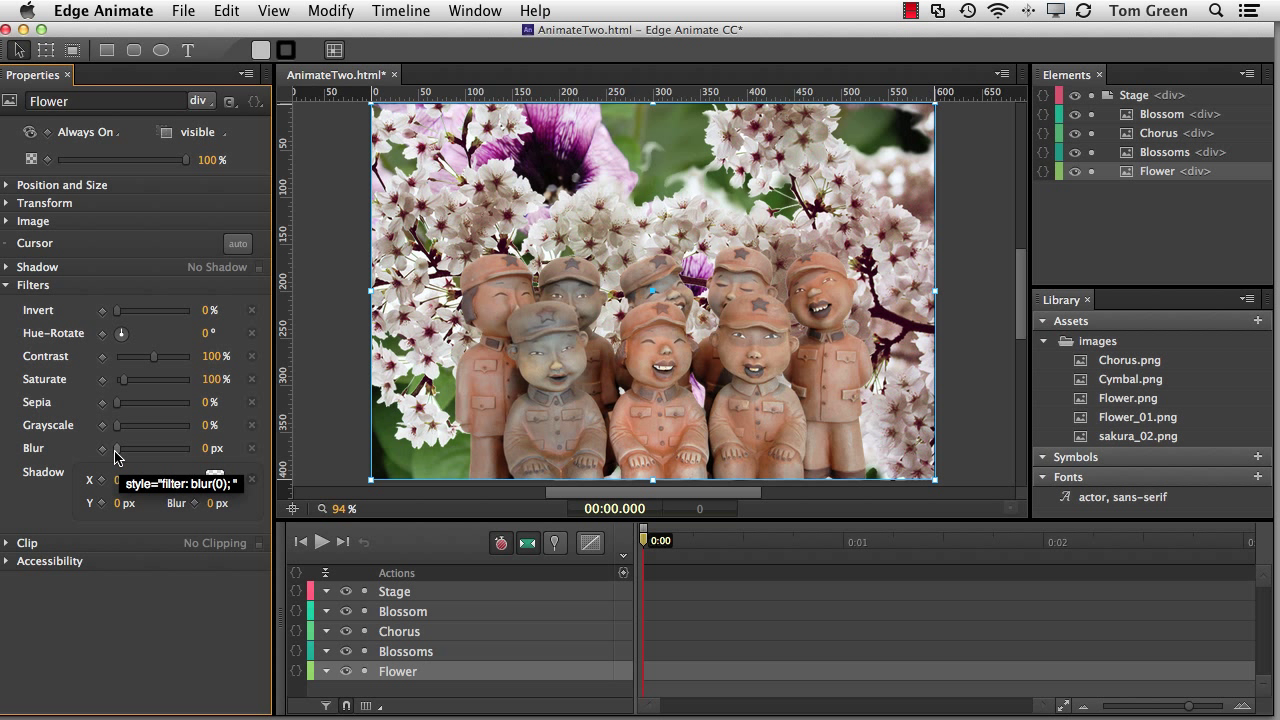
Scrub the Flower image's blur filter up to 25 px, then select Blossoms
{"action": "left_click_drag", "start_coordinate": [117, 448], "coordinate": [190, 448]}
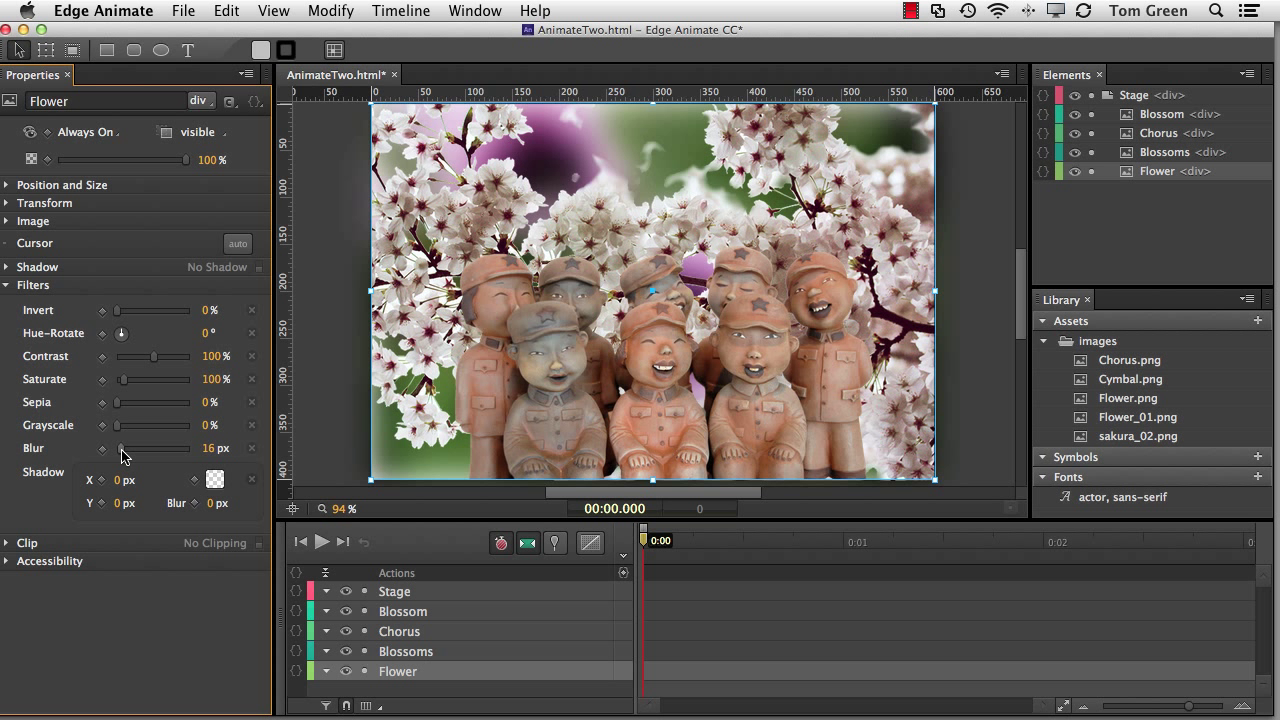
{"action": "left_click_drag", "start_coordinate": [122, 448], "coordinate": [133, 448]}
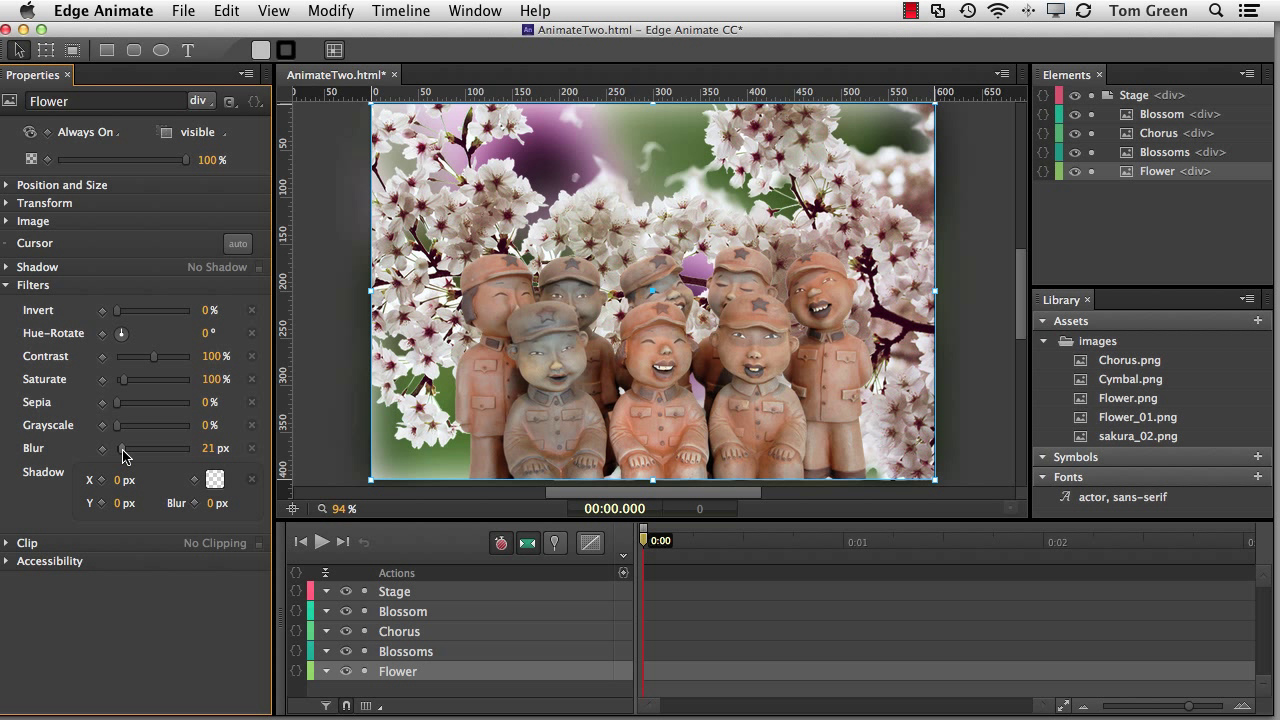
{"action": "left_click_drag", "start_coordinate": [120, 448], "coordinate": [130, 448]}
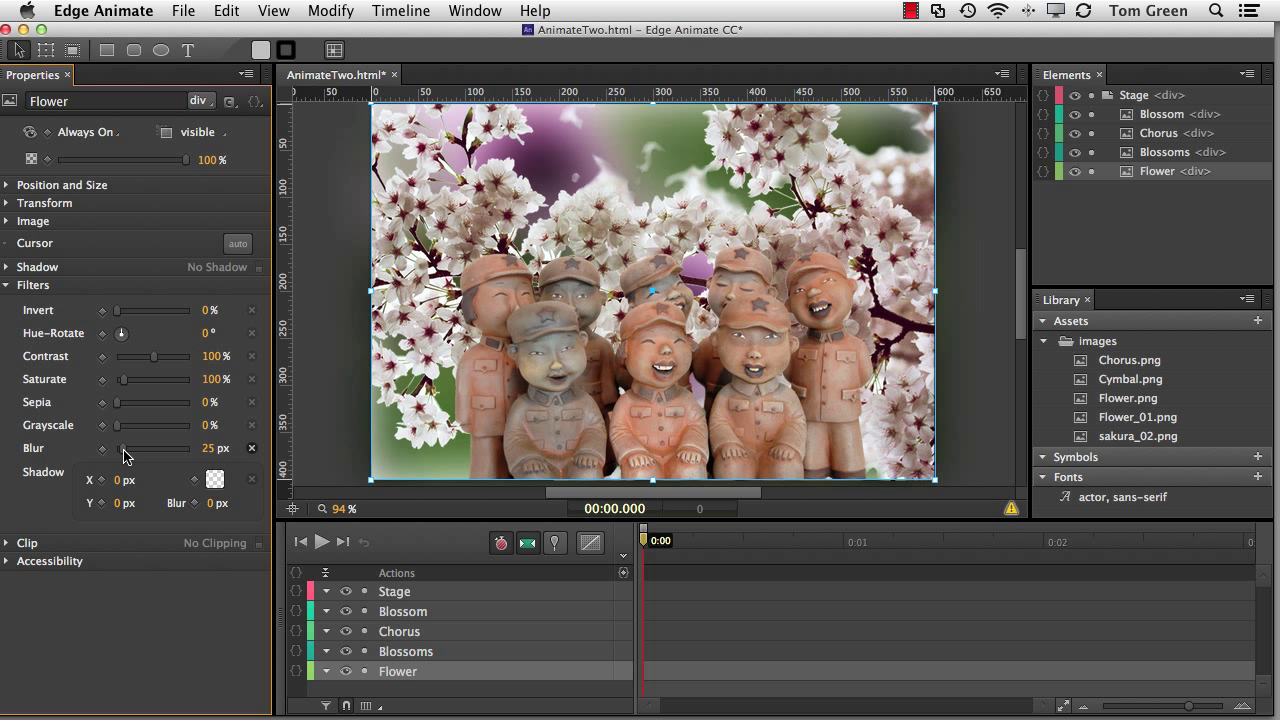
{"action": "mouse_move", "coordinate": [632, 157]}
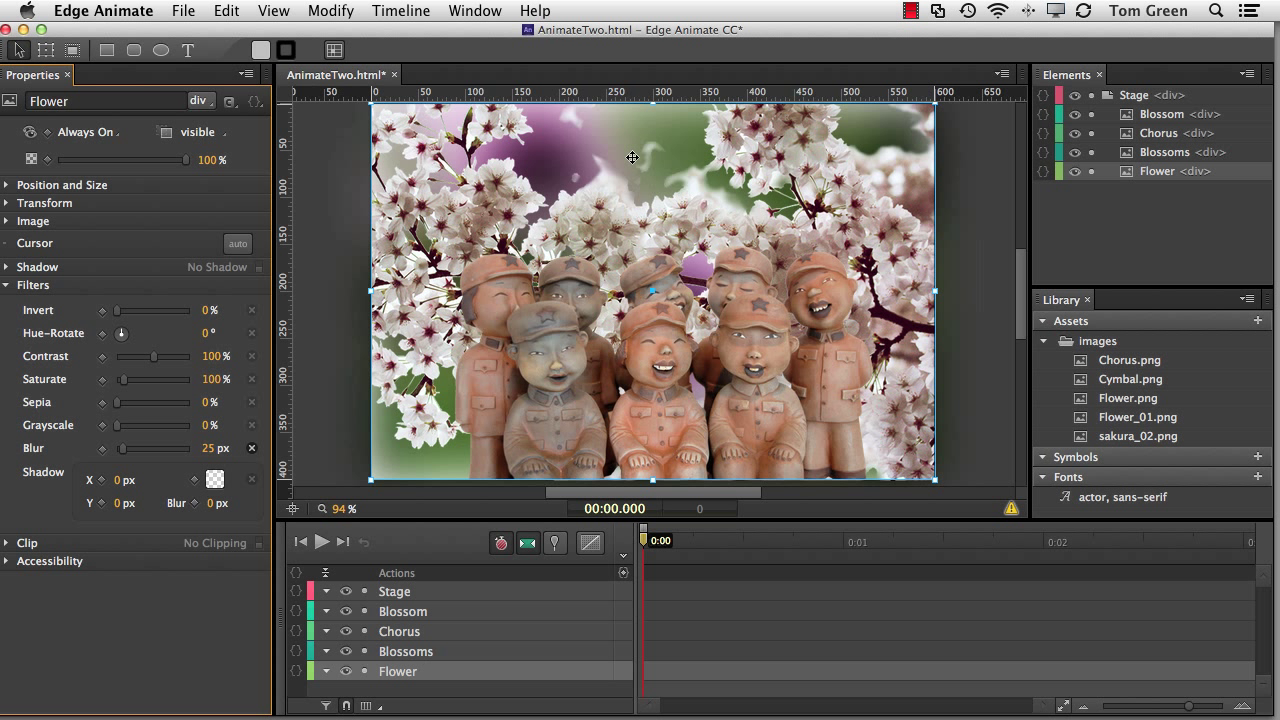
{"action": "mouse_move", "coordinate": [127, 460]}
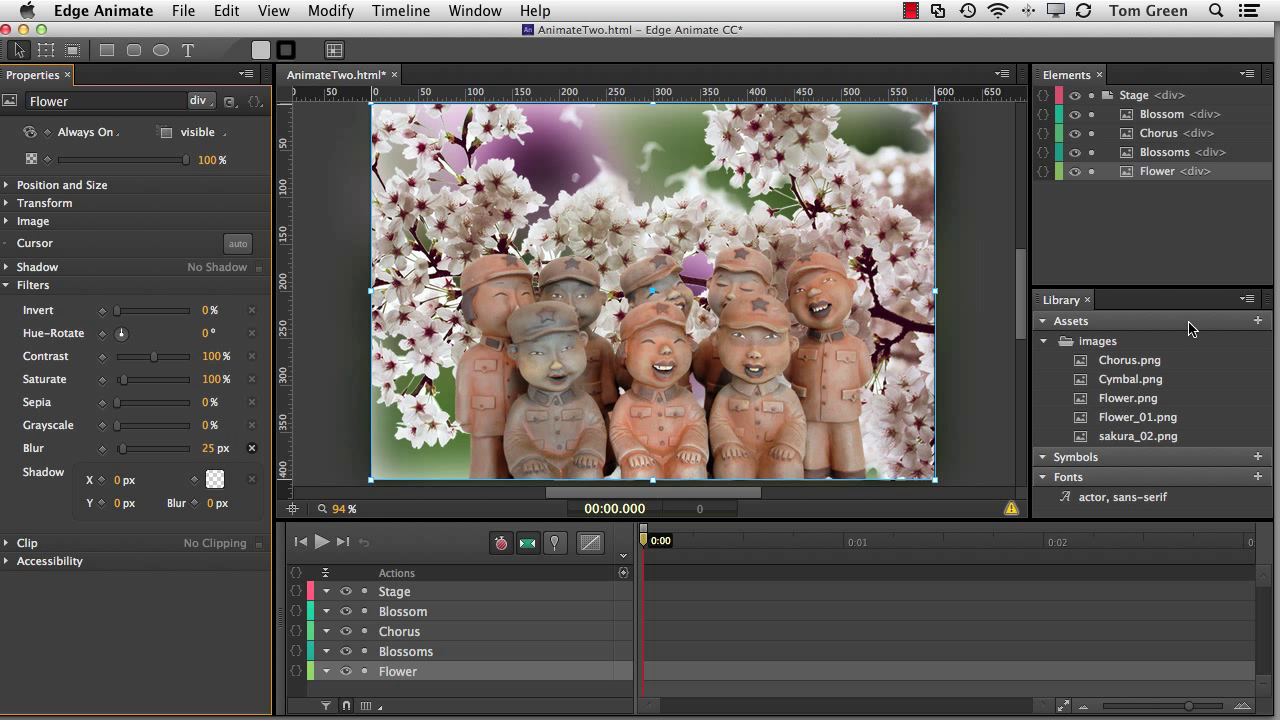
{"action": "left_click", "coordinate": [1163, 152]}
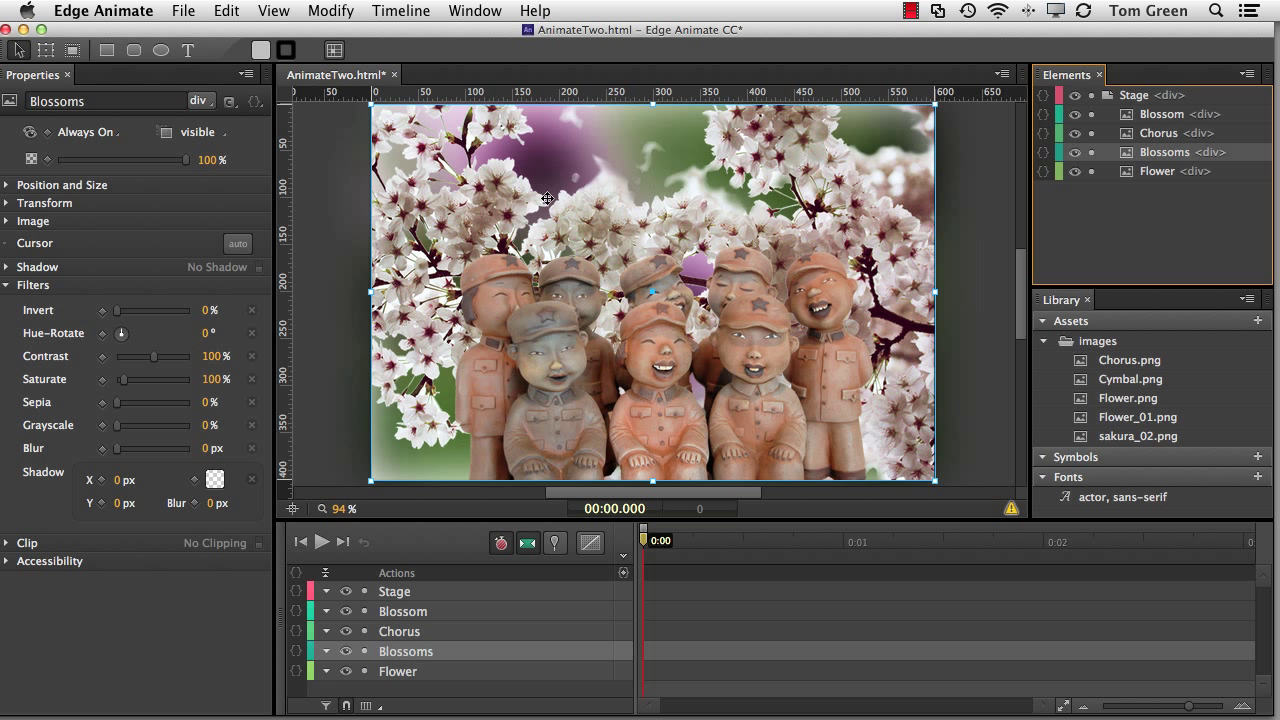
{"action": "mouse_move", "coordinate": [462, 267]}
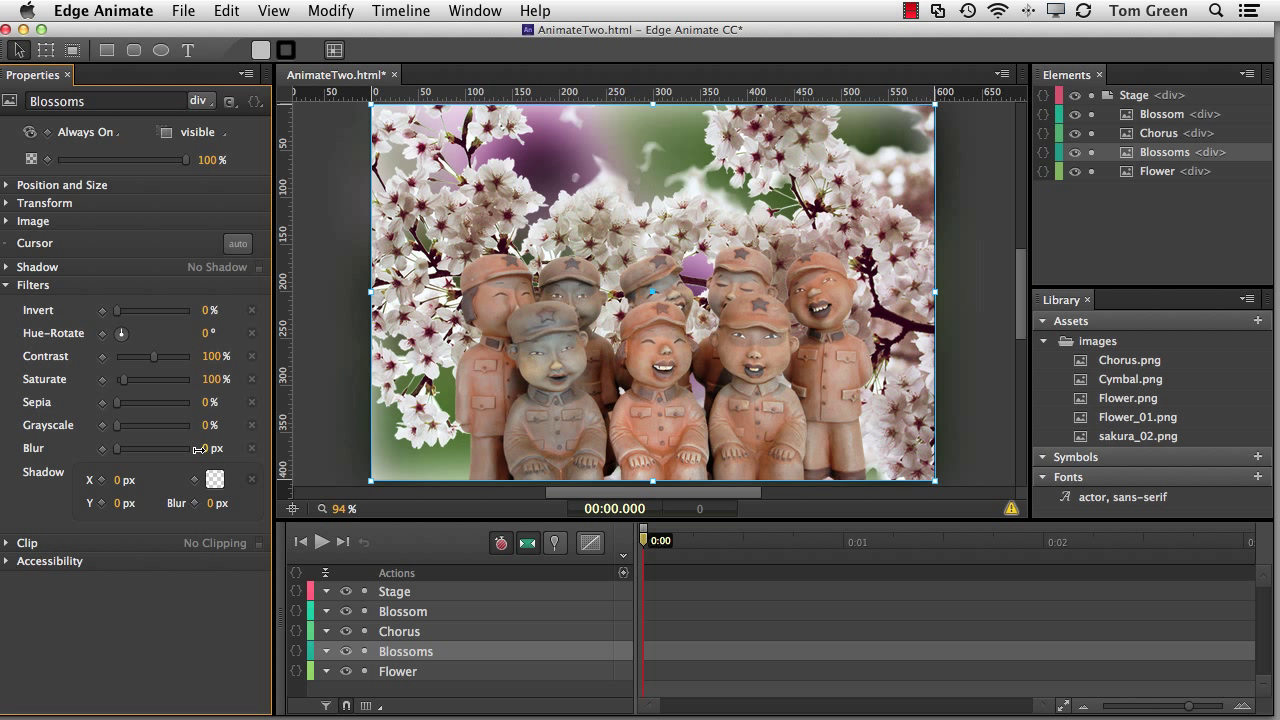
{"action": "mouse_move", "coordinate": [201, 450]}
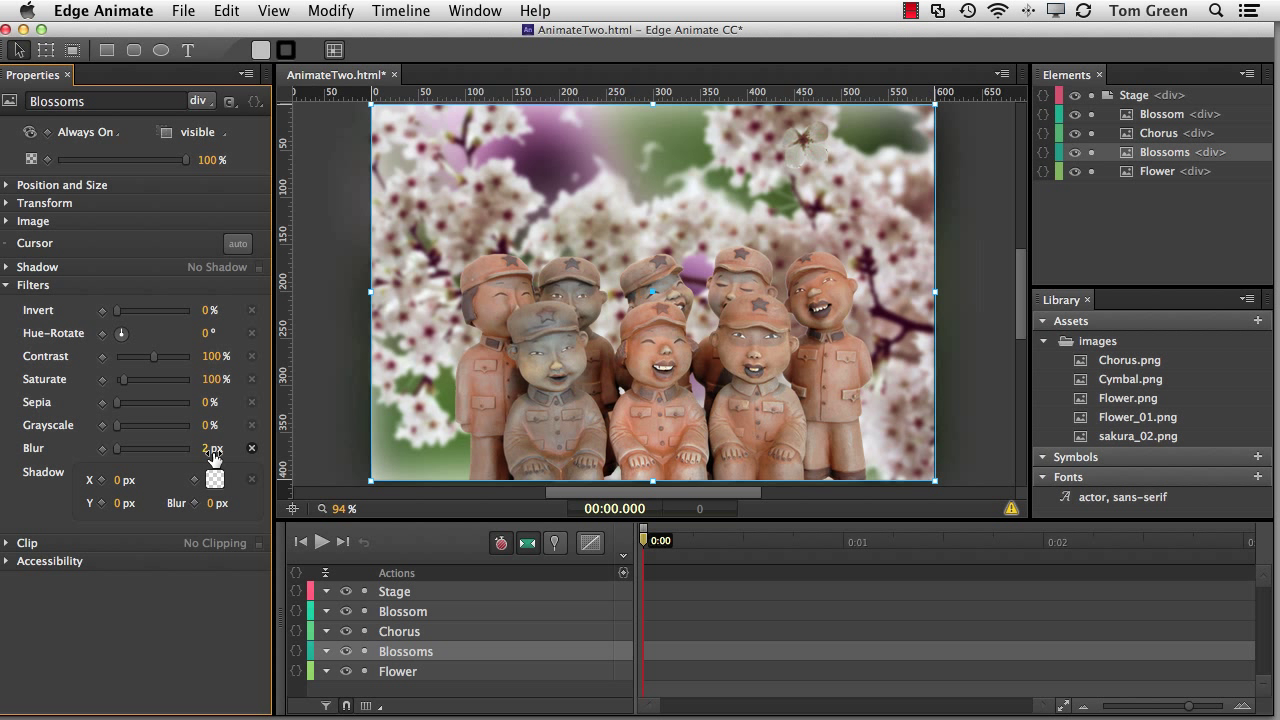
{"action": "mouse_move", "coordinate": [252, 448]}
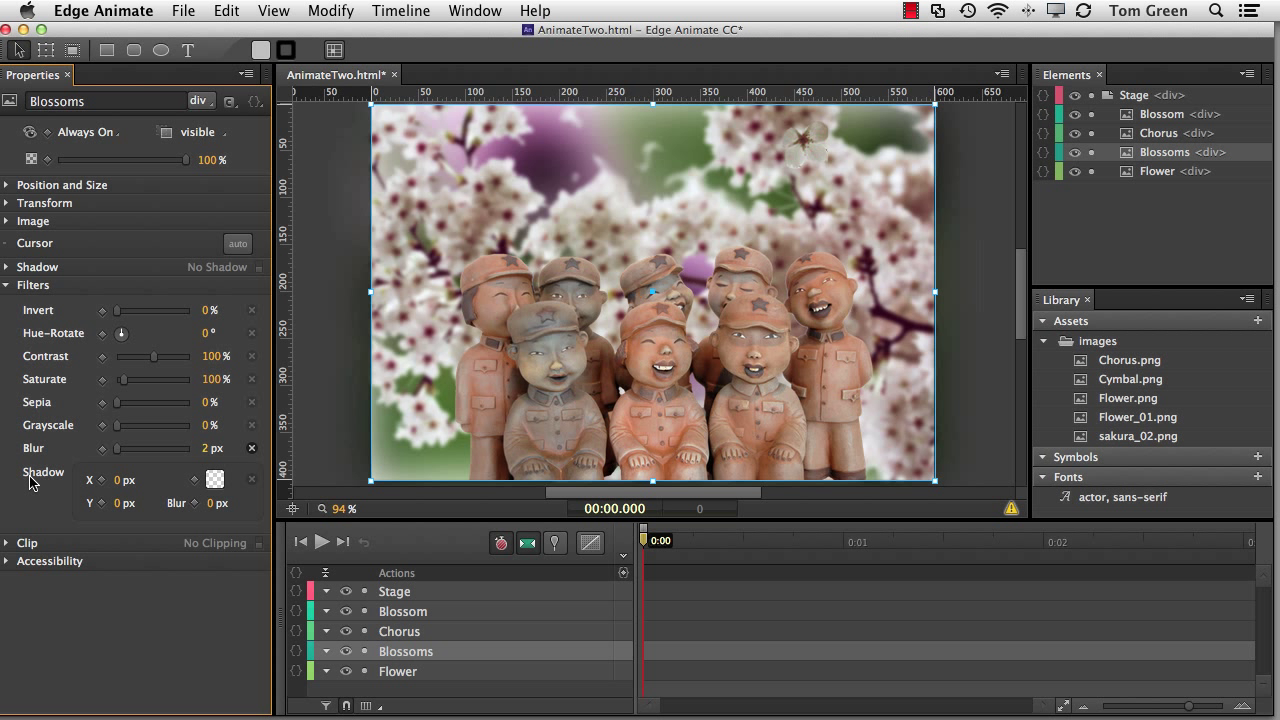
{"action": "mouse_move", "coordinate": [42, 263]}
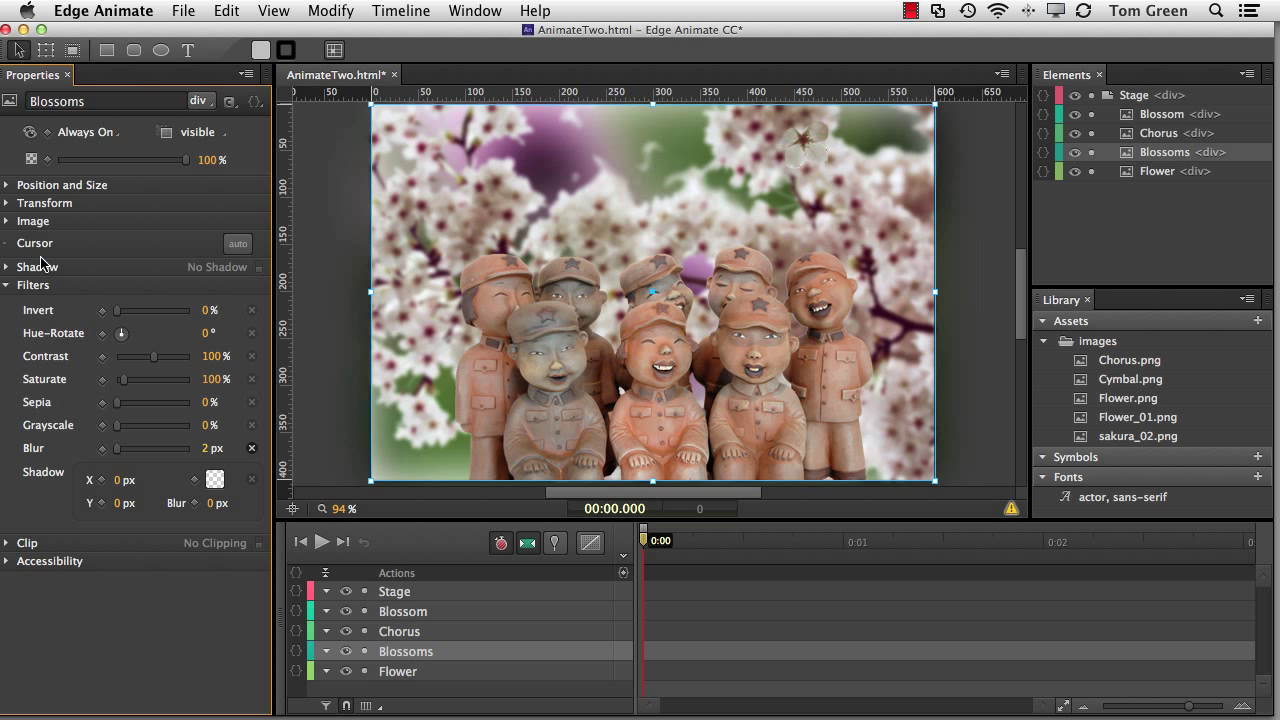
{"action": "mouse_move", "coordinate": [42, 268]}
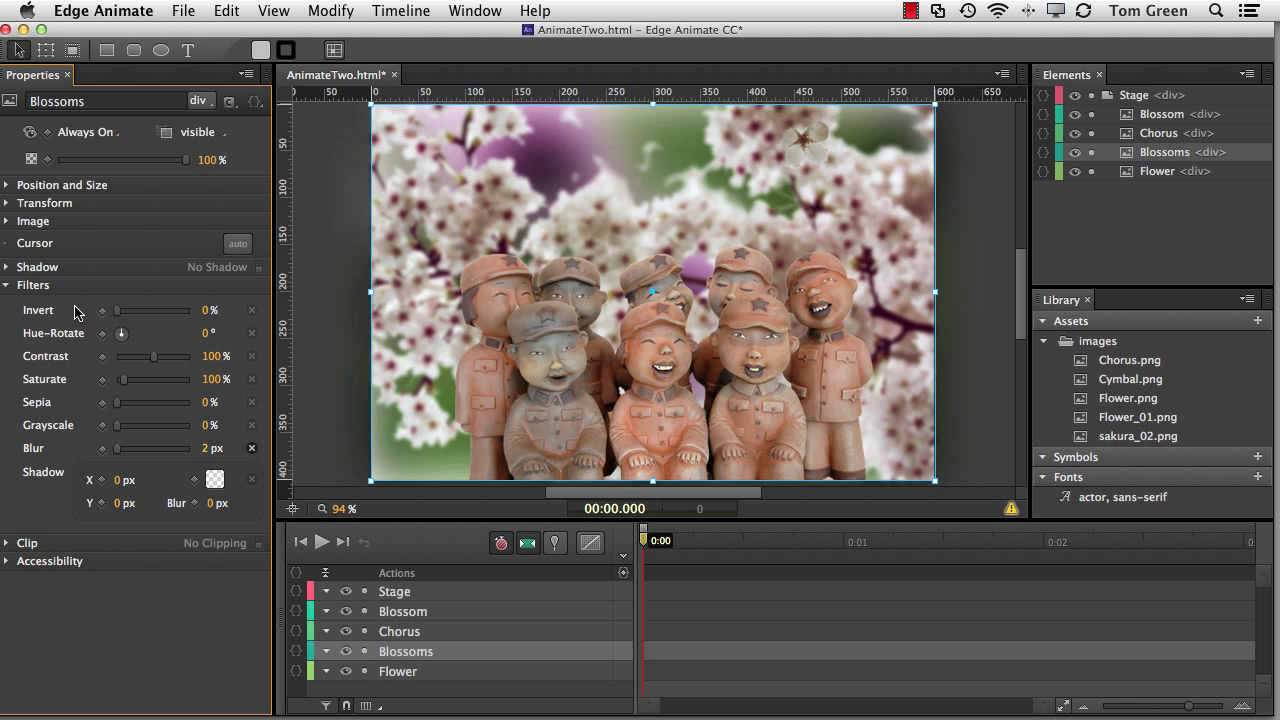
Select Chorus and add a black shadow filter with 14 px X offset and 18 px blur
{"action": "left_click", "coordinate": [1158, 133]}
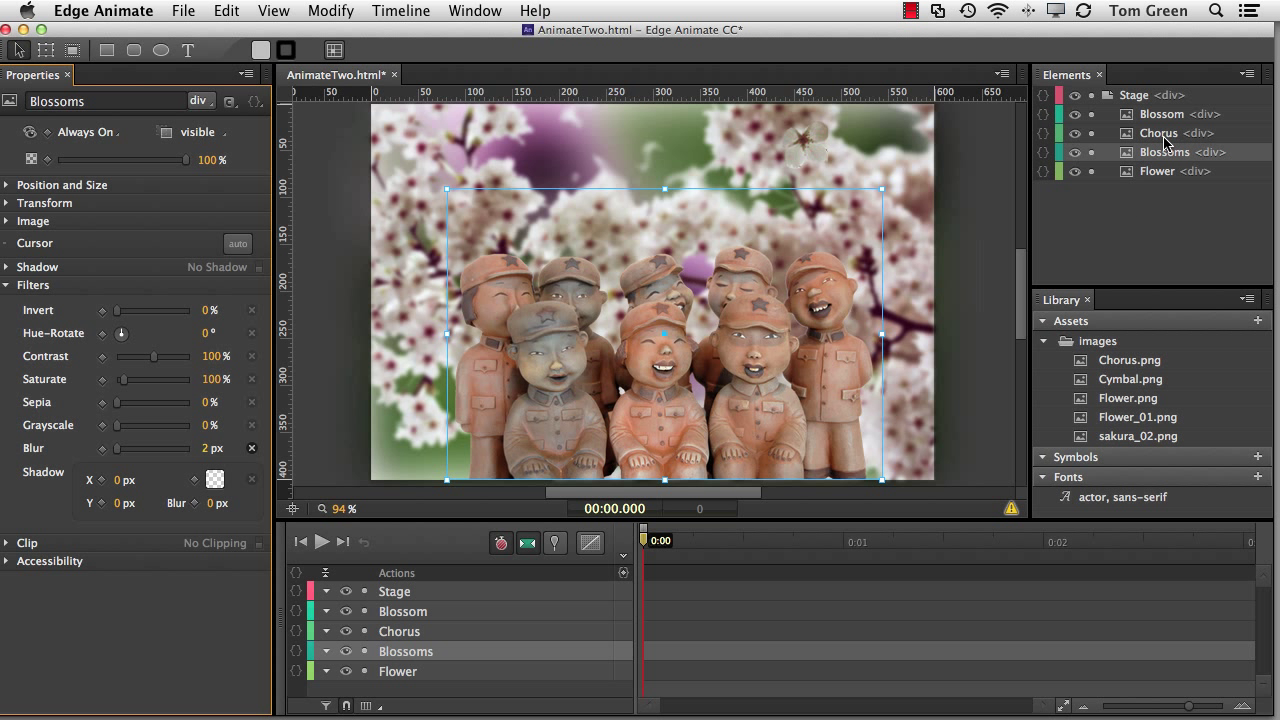
{"action": "left_click", "coordinate": [1159, 133]}
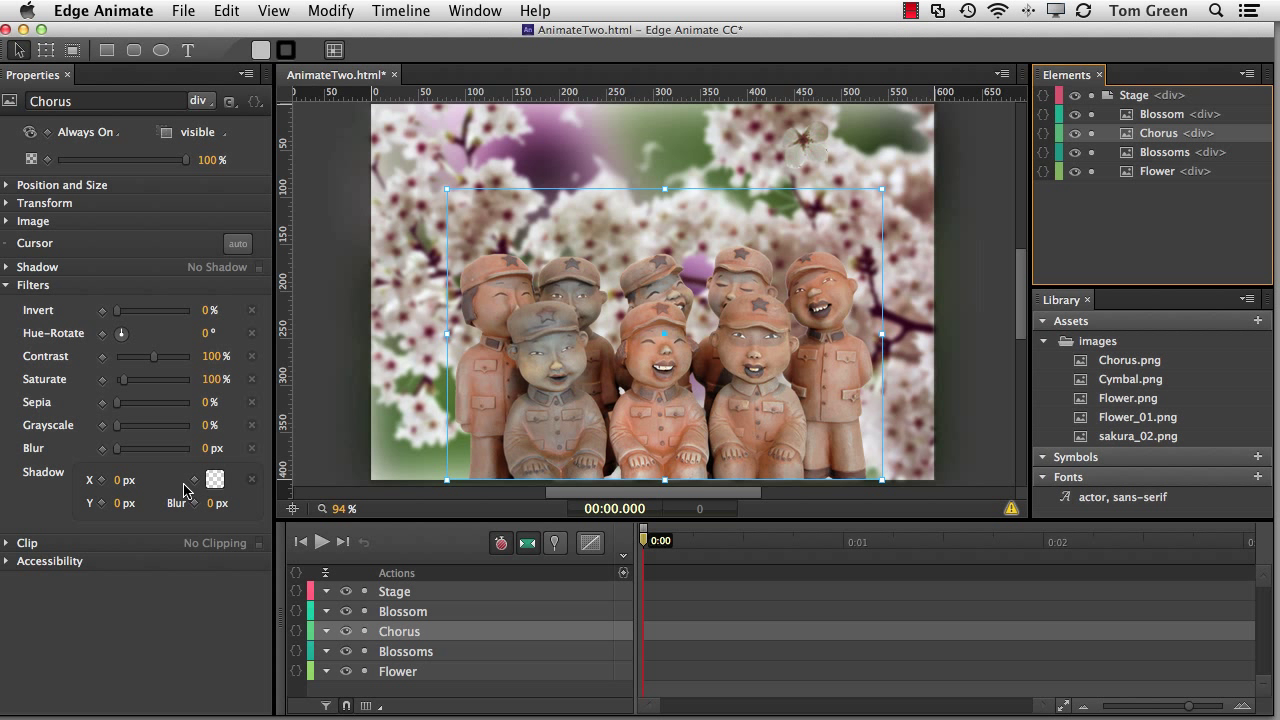
{"action": "mouse_move", "coordinate": [189, 495]}
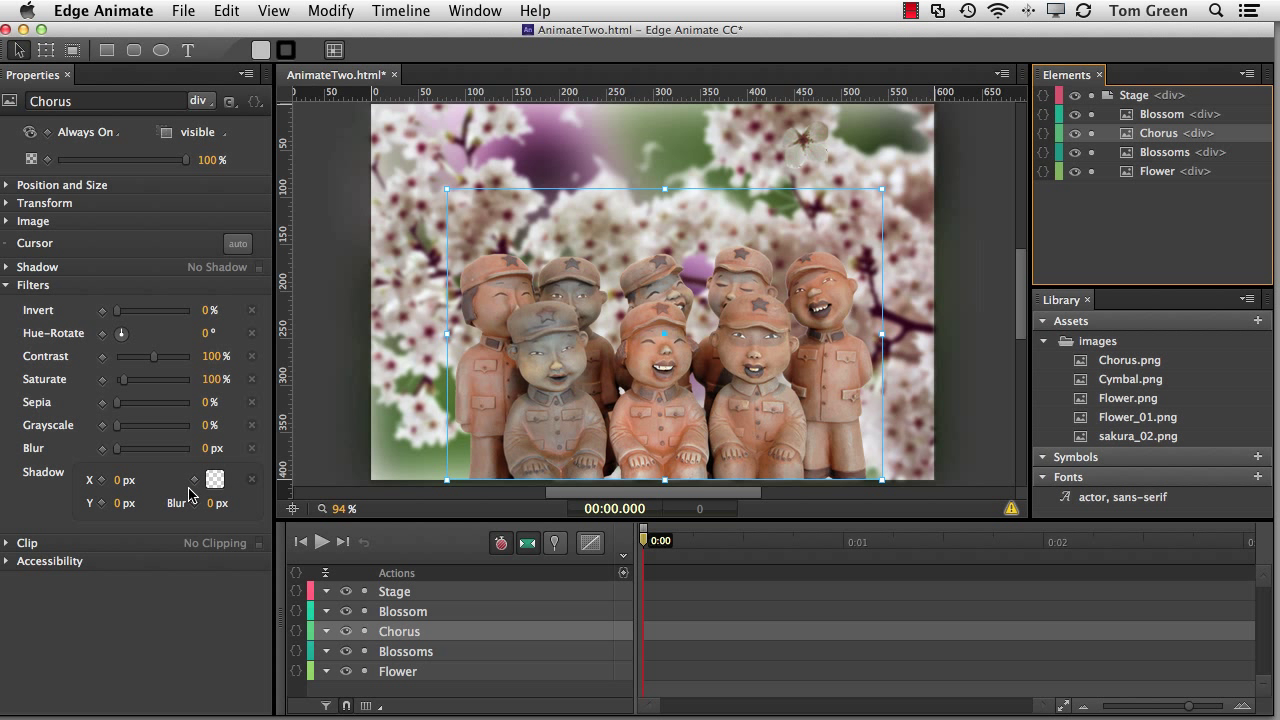
{"action": "left_click", "coordinate": [216, 478]}
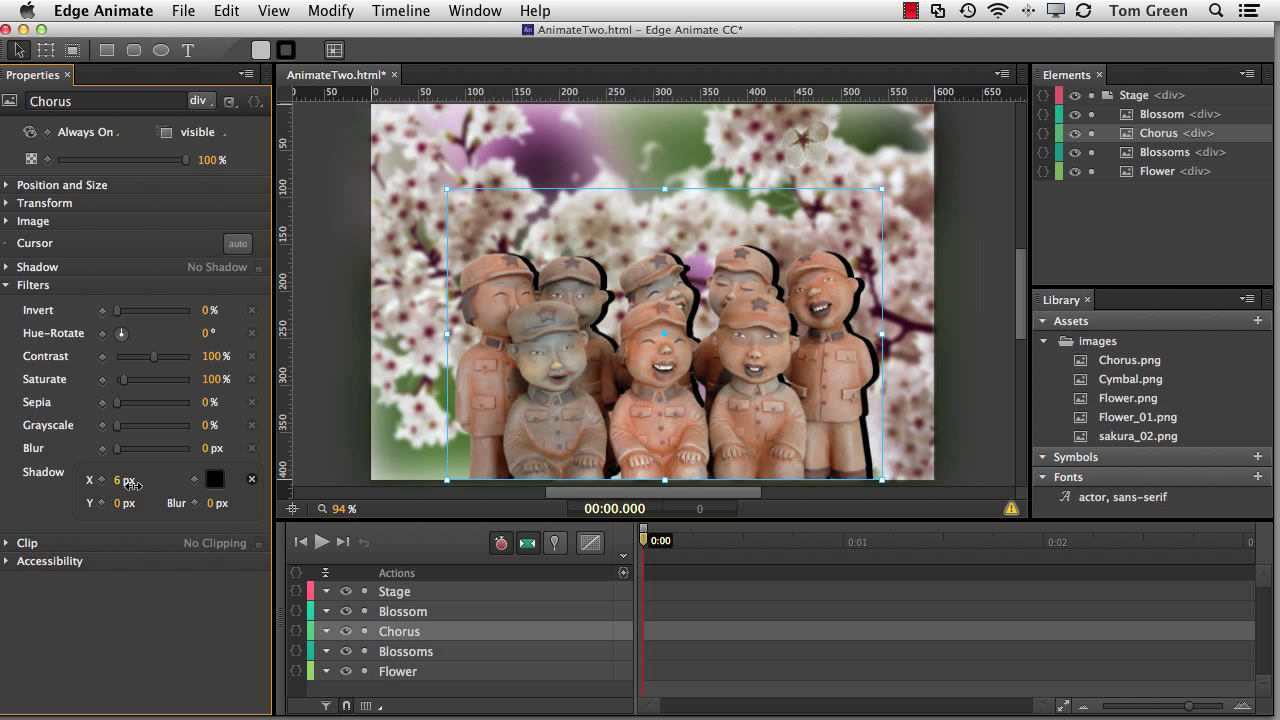
{"action": "left_click_drag", "start_coordinate": [120, 481], "coordinate": [145, 481]}
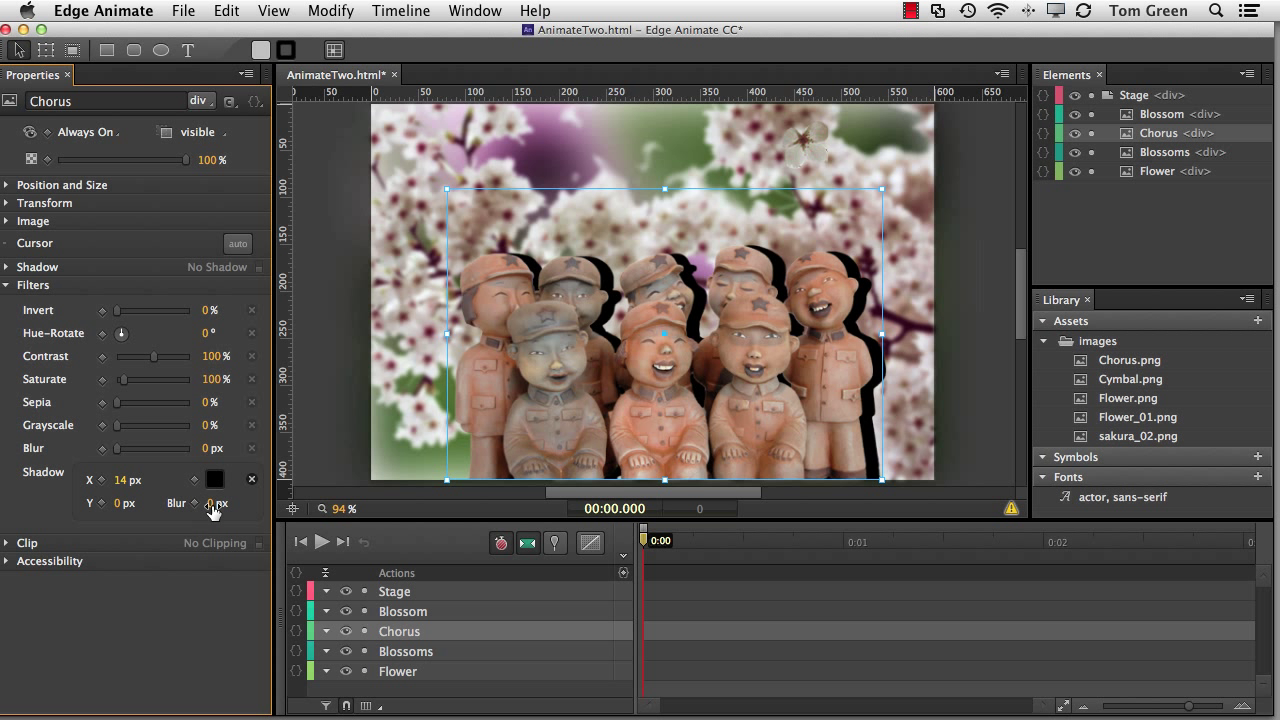
{"action": "left_click_drag", "start_coordinate": [208, 503], "coordinate": [222, 503]}
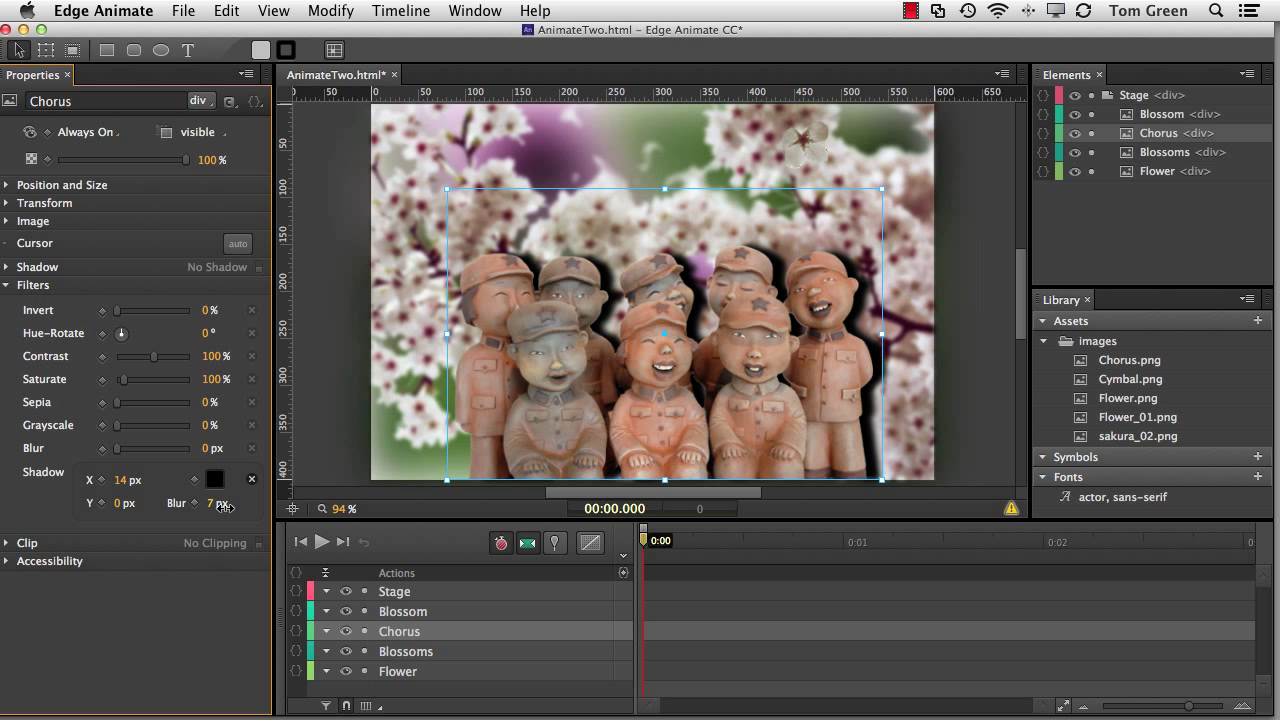
{"action": "left_click_drag", "start_coordinate": [210, 503], "coordinate": [237, 503]}
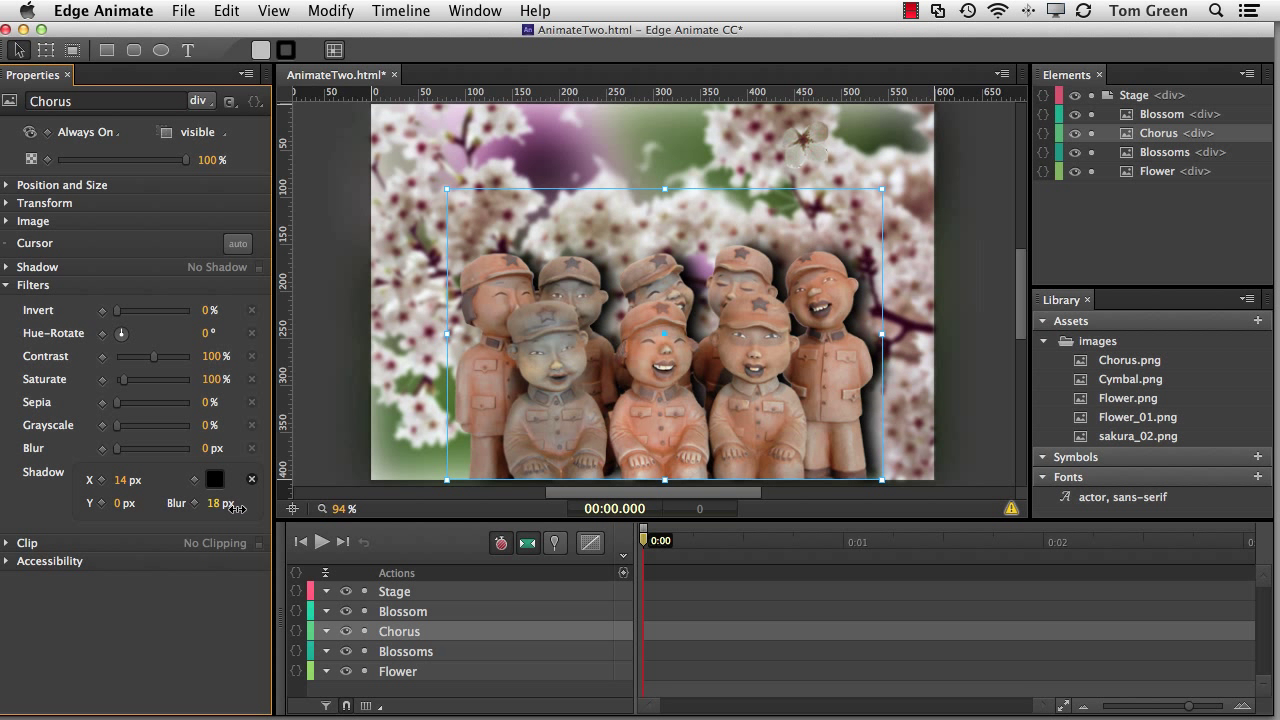
{"action": "left_click_drag", "start_coordinate": [210, 502], "coordinate": [245, 510]}
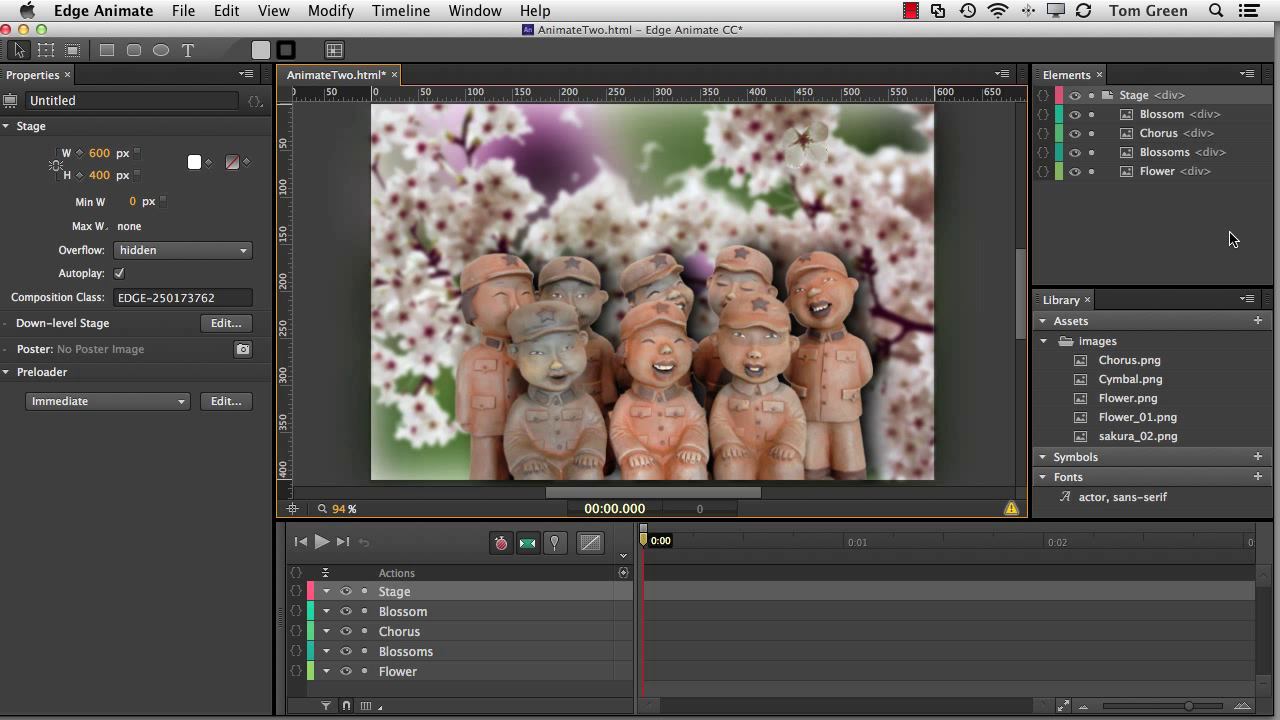
{"action": "mouse_move", "coordinate": [532, 592]}
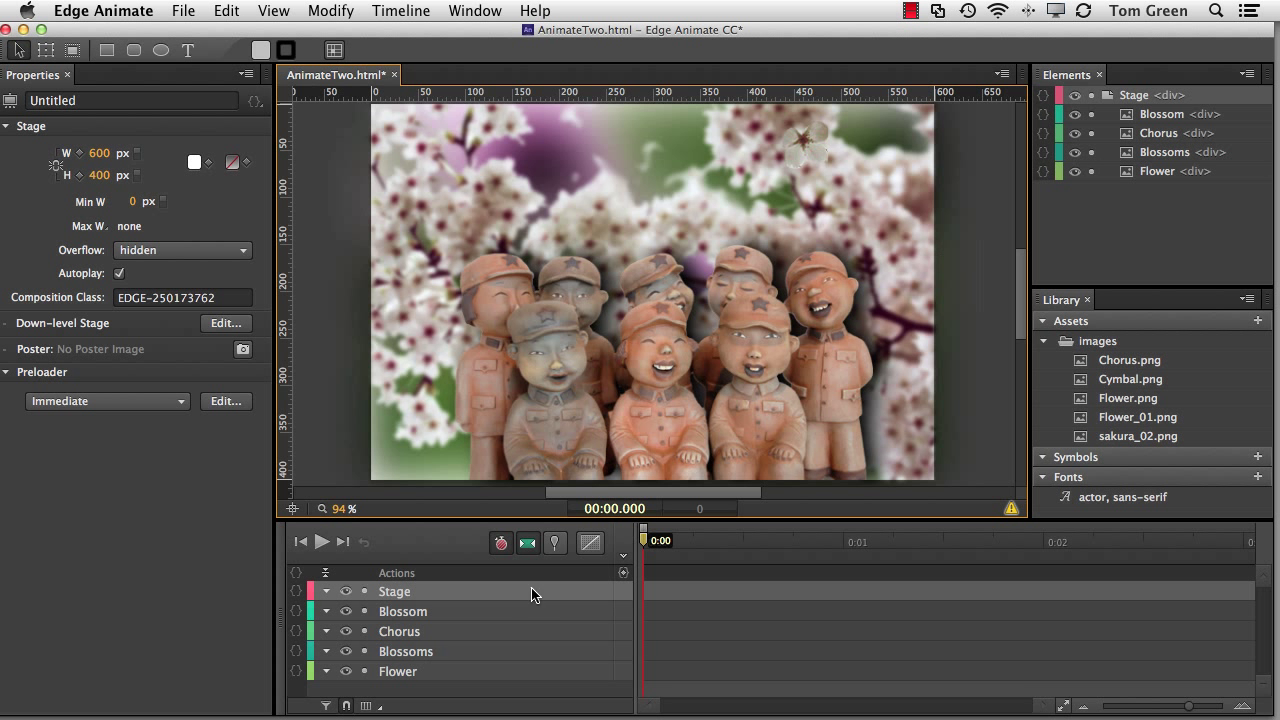
Reselect Chorus and enable a 65% black box shadow, 15 px right and 3 px down
{"action": "left_click", "coordinate": [399, 631]}
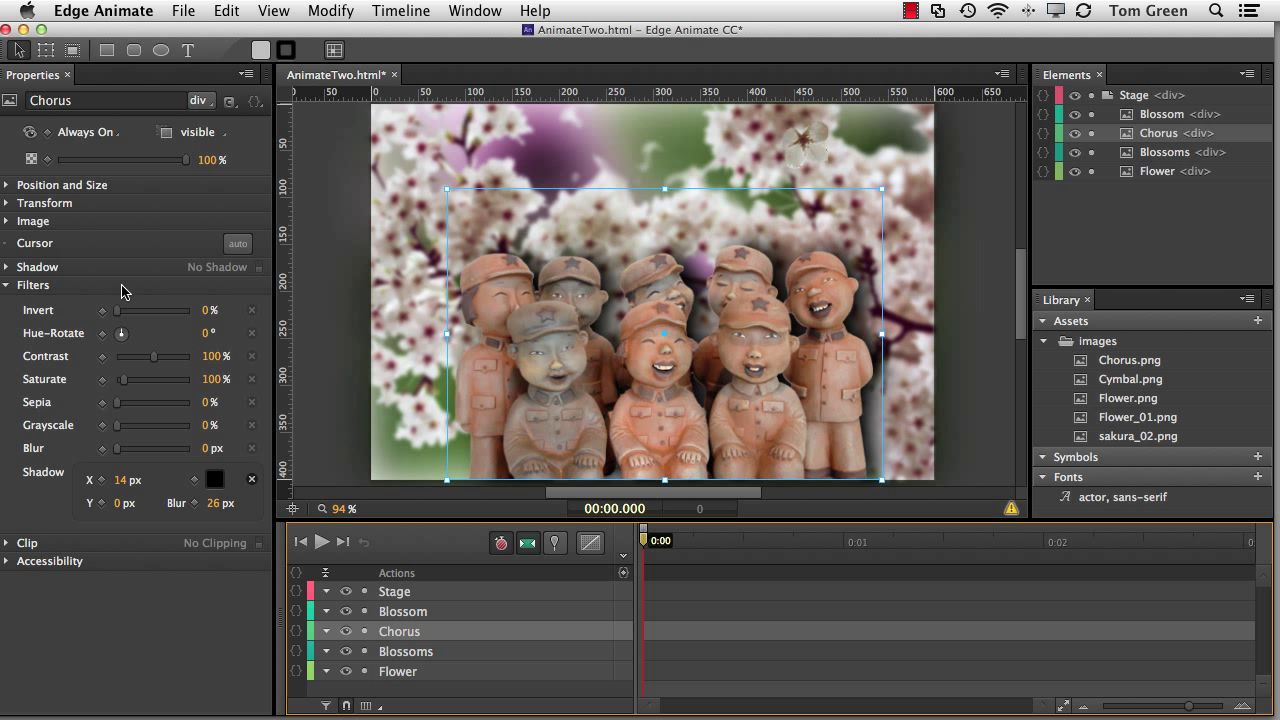
{"action": "left_click", "coordinate": [37, 267]}
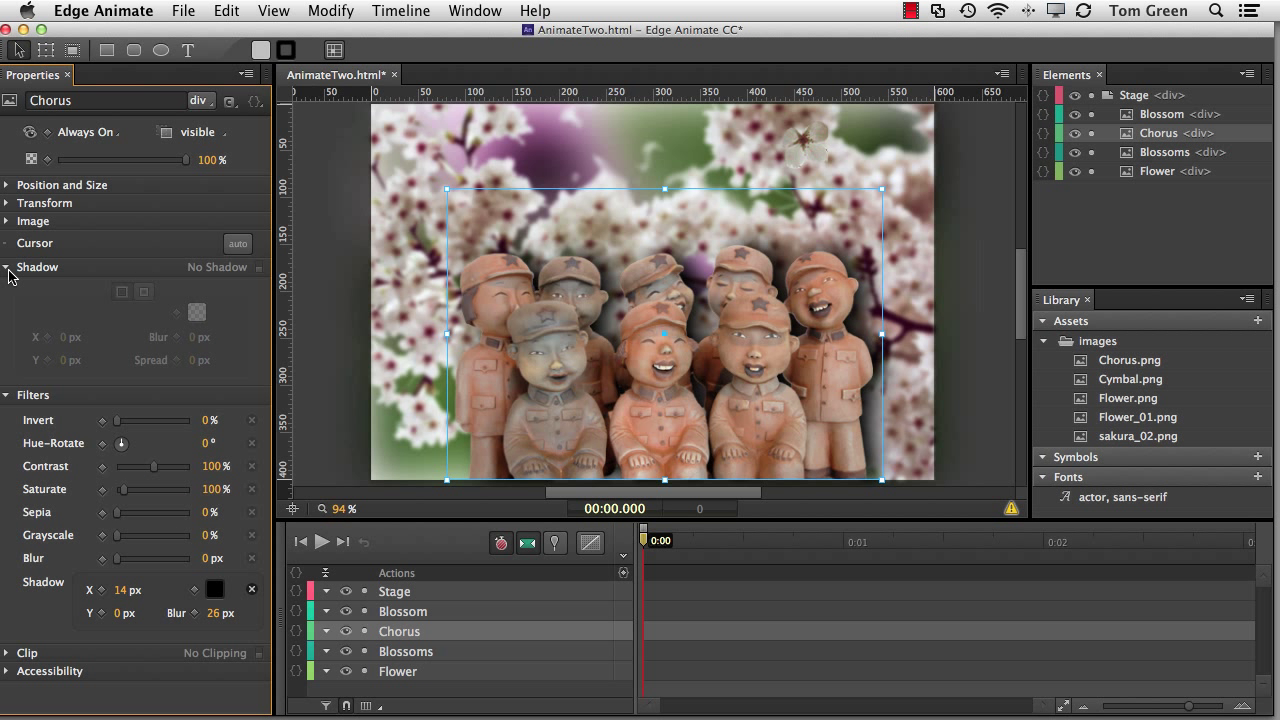
{"action": "mouse_move", "coordinate": [258, 280]}
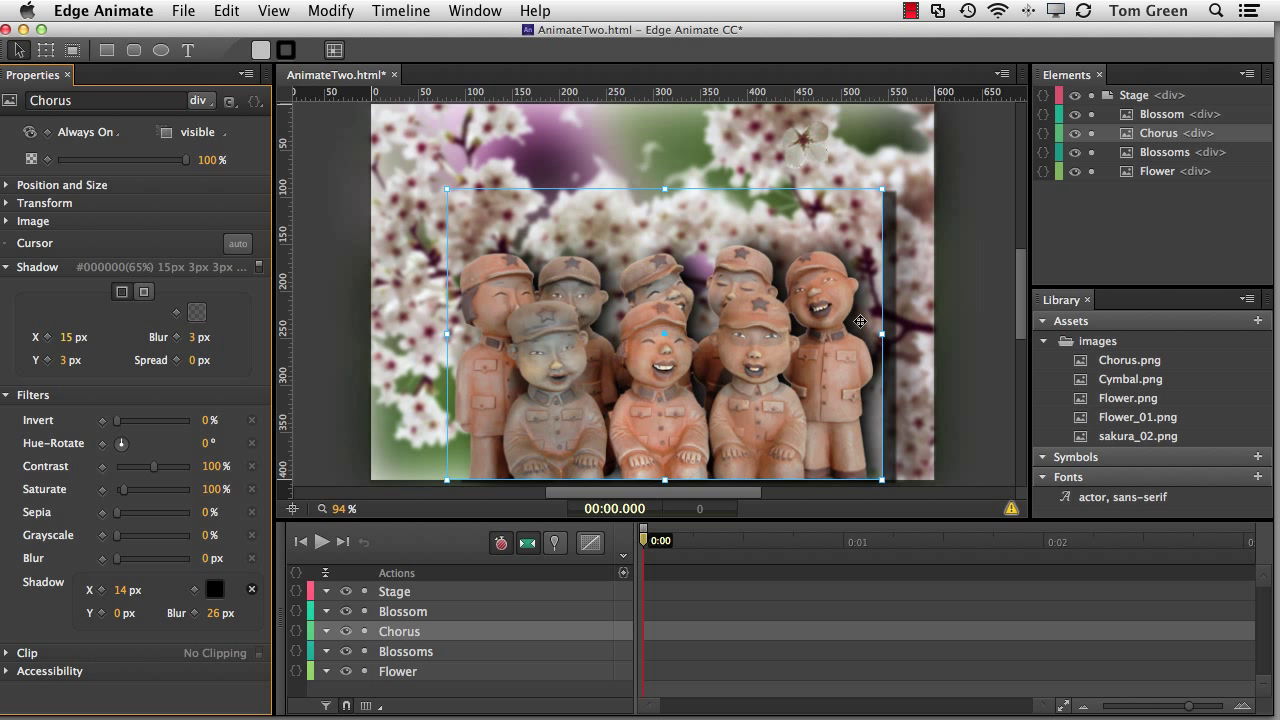
{"action": "mouse_move", "coordinate": [874, 472]}
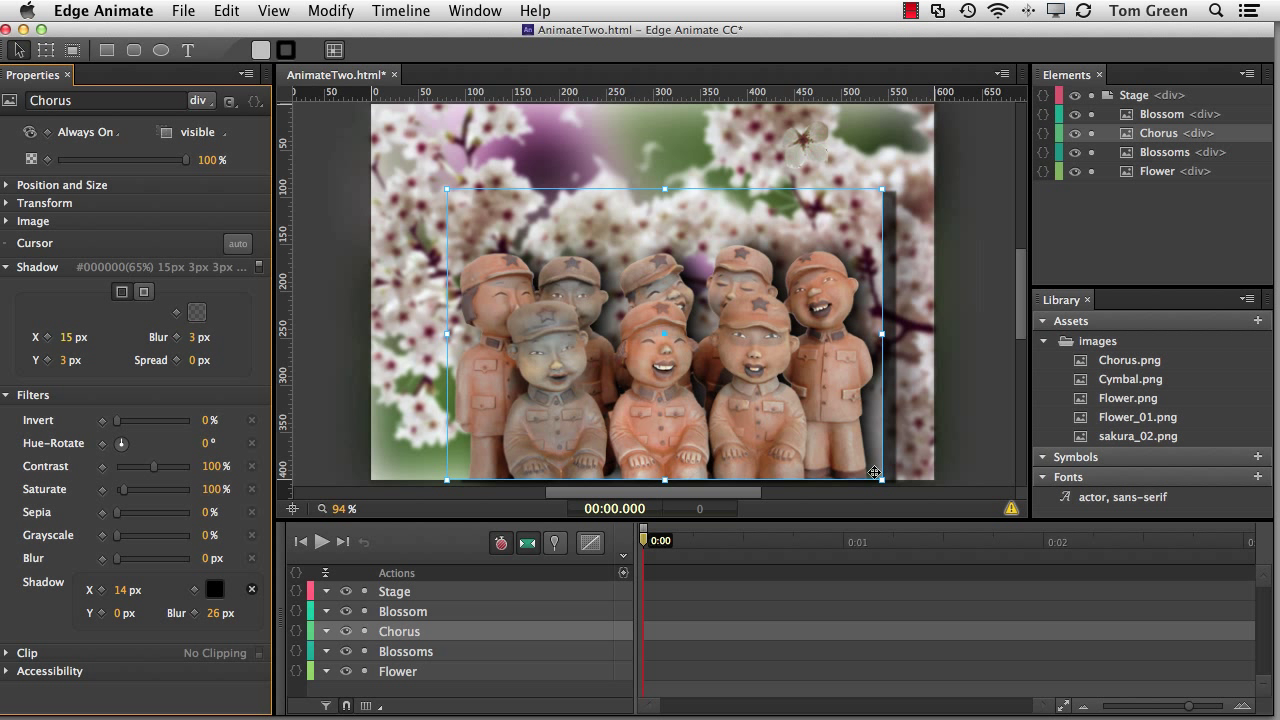
{"action": "mouse_move", "coordinate": [947, 238]}
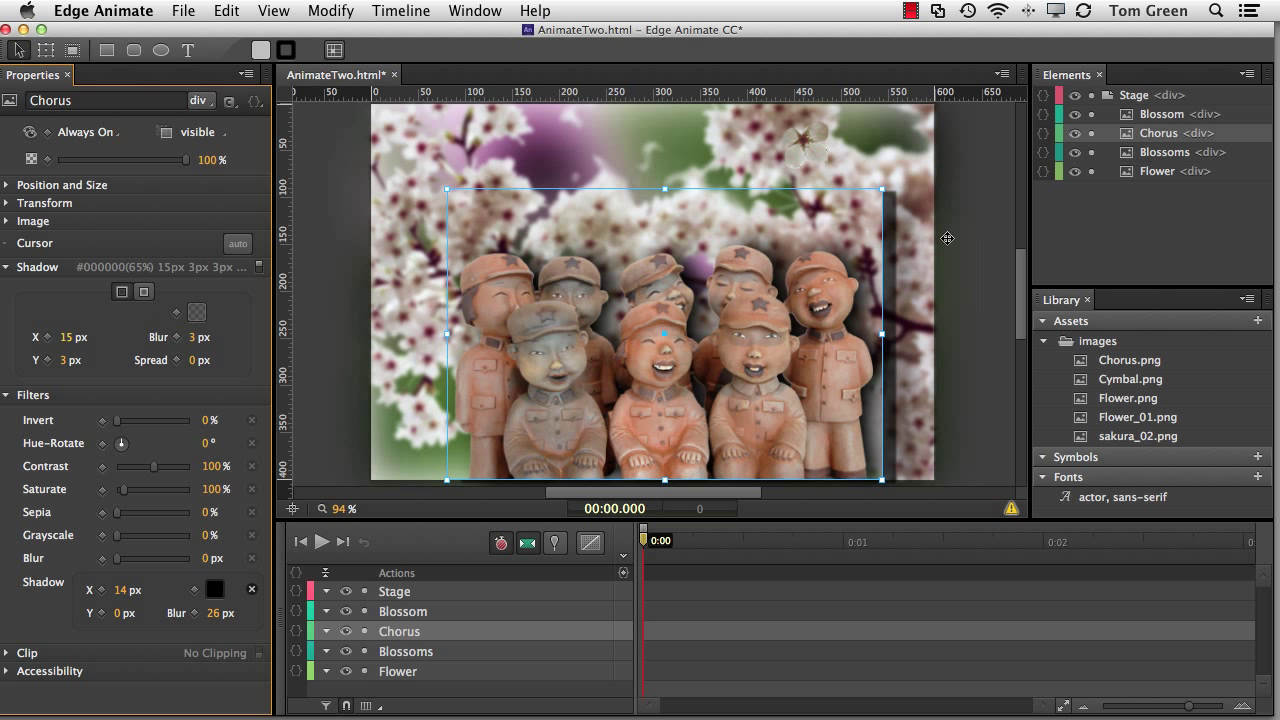
{"action": "mouse_move", "coordinate": [635, 480]}
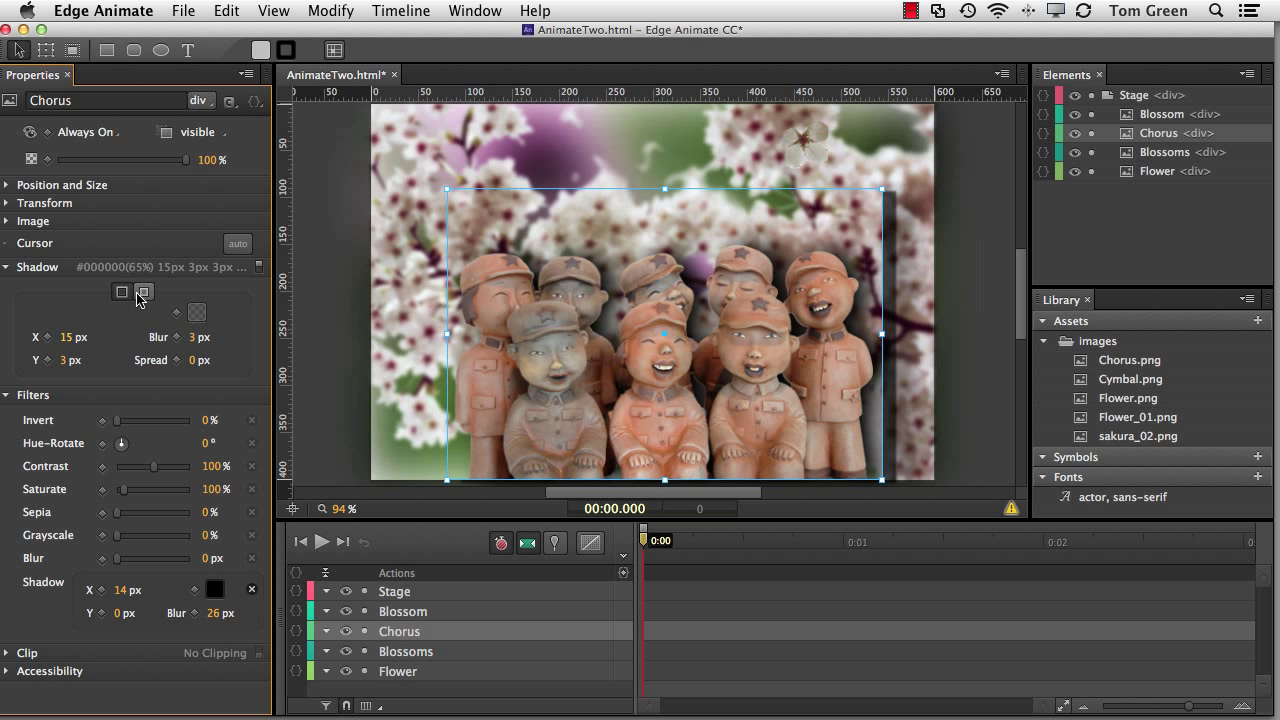
{"action": "left_click", "coordinate": [143, 291]}
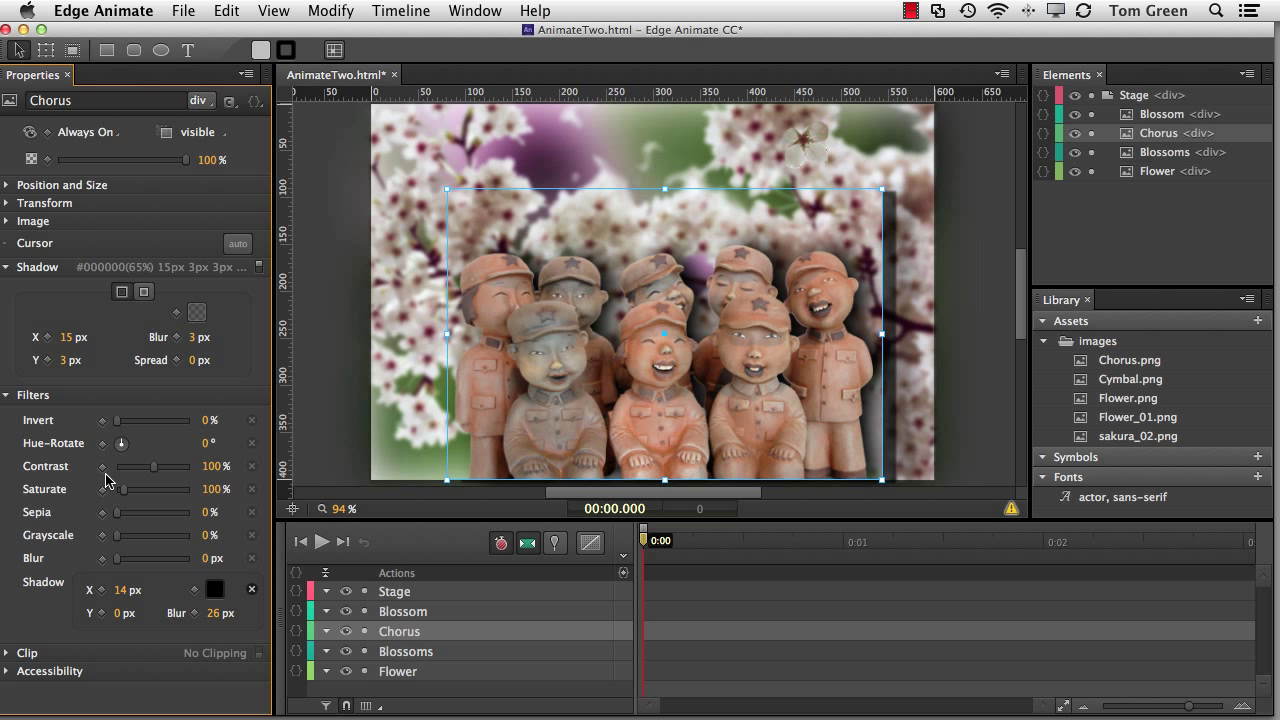
{"action": "mouse_move", "coordinate": [844, 414]}
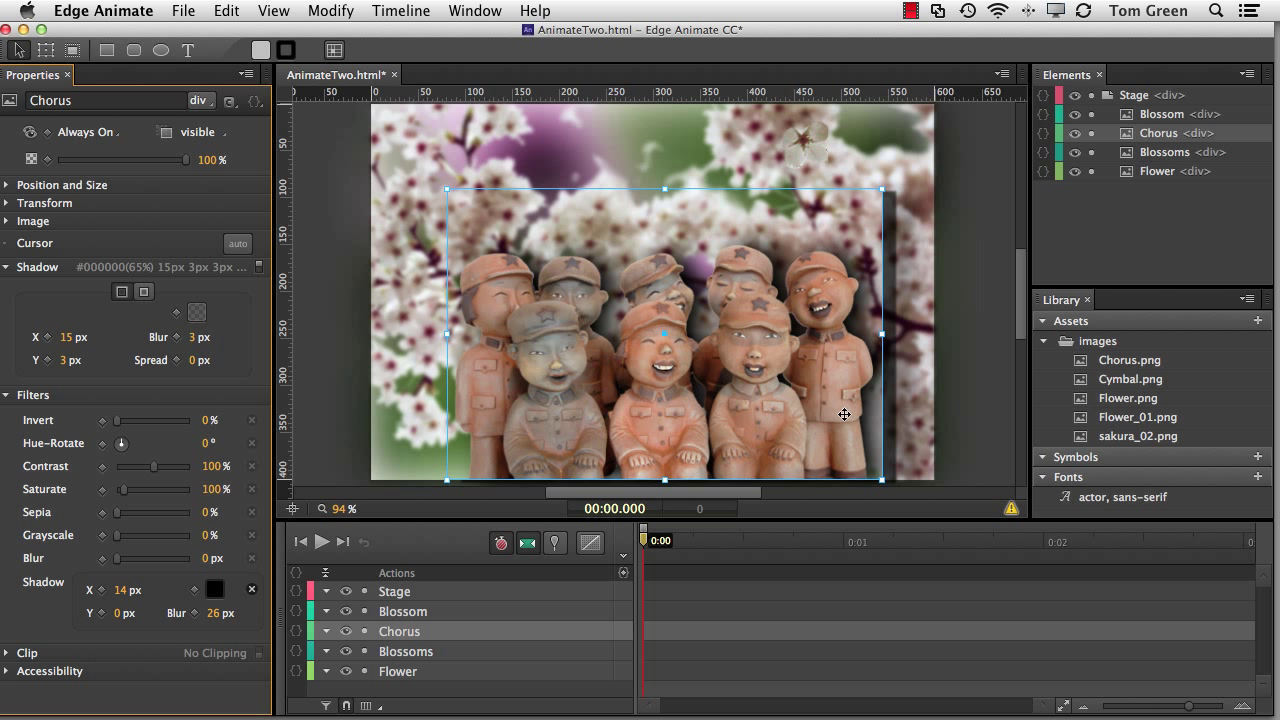